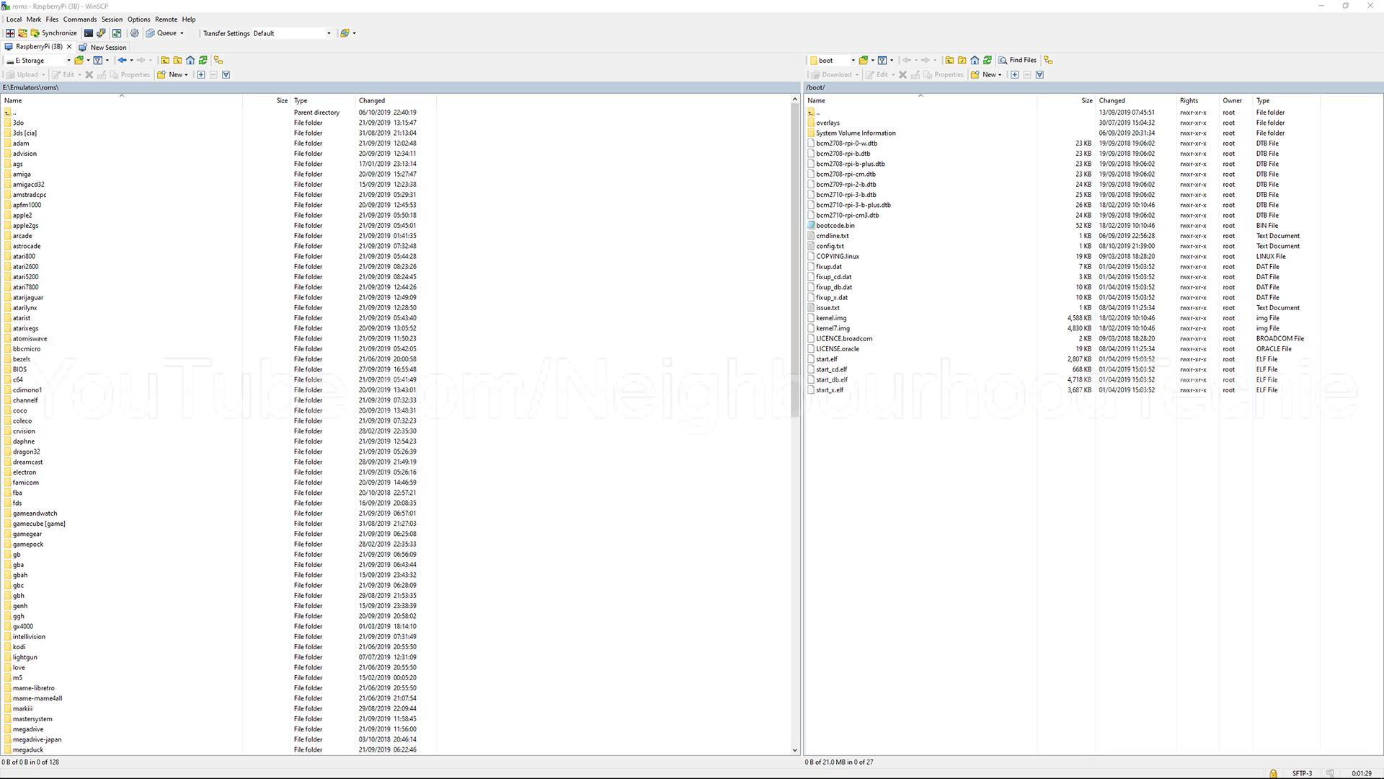
mouse_move(329, 333)
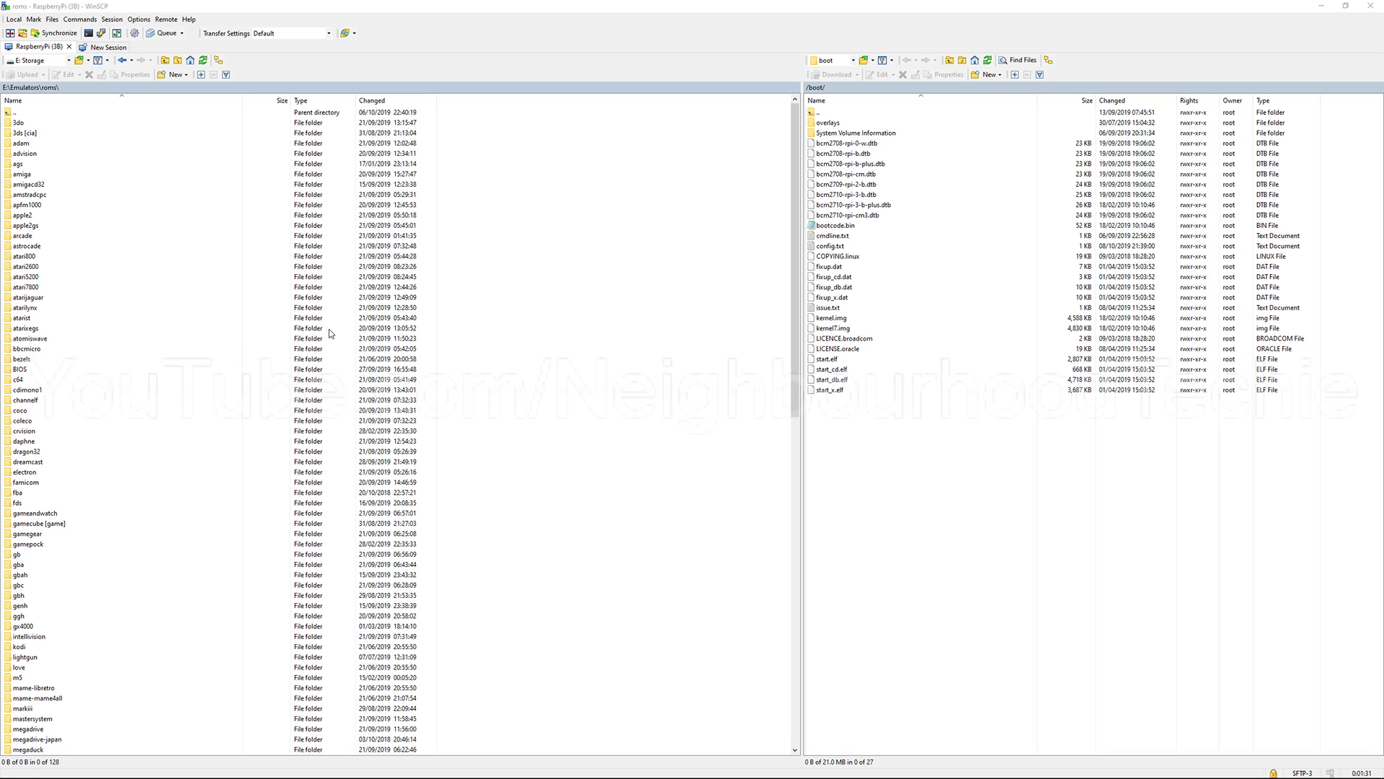
mouse_move(887, 109)
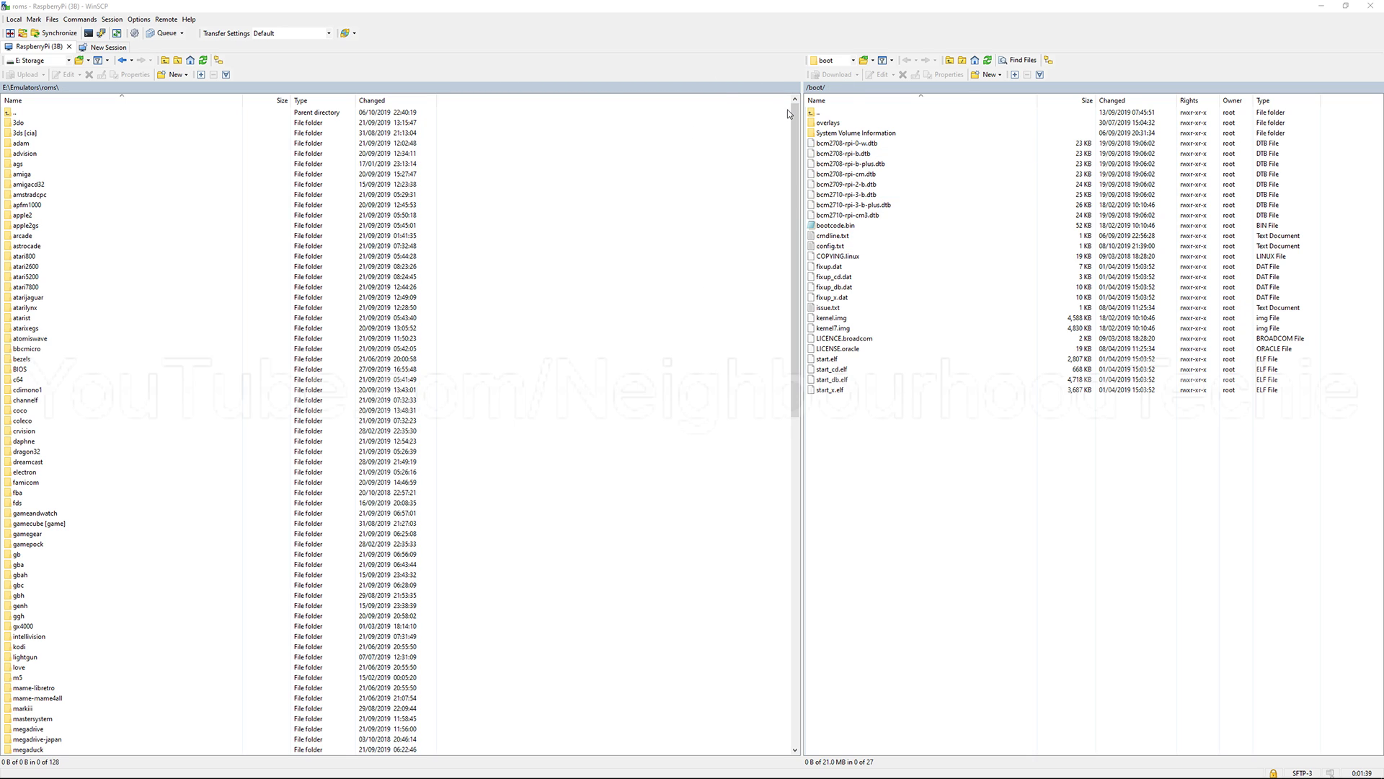
Edit /boot/config.txt in WinSCP's editor, lowering arm_freq from 1400 to 1300.
left_click(849, 143)
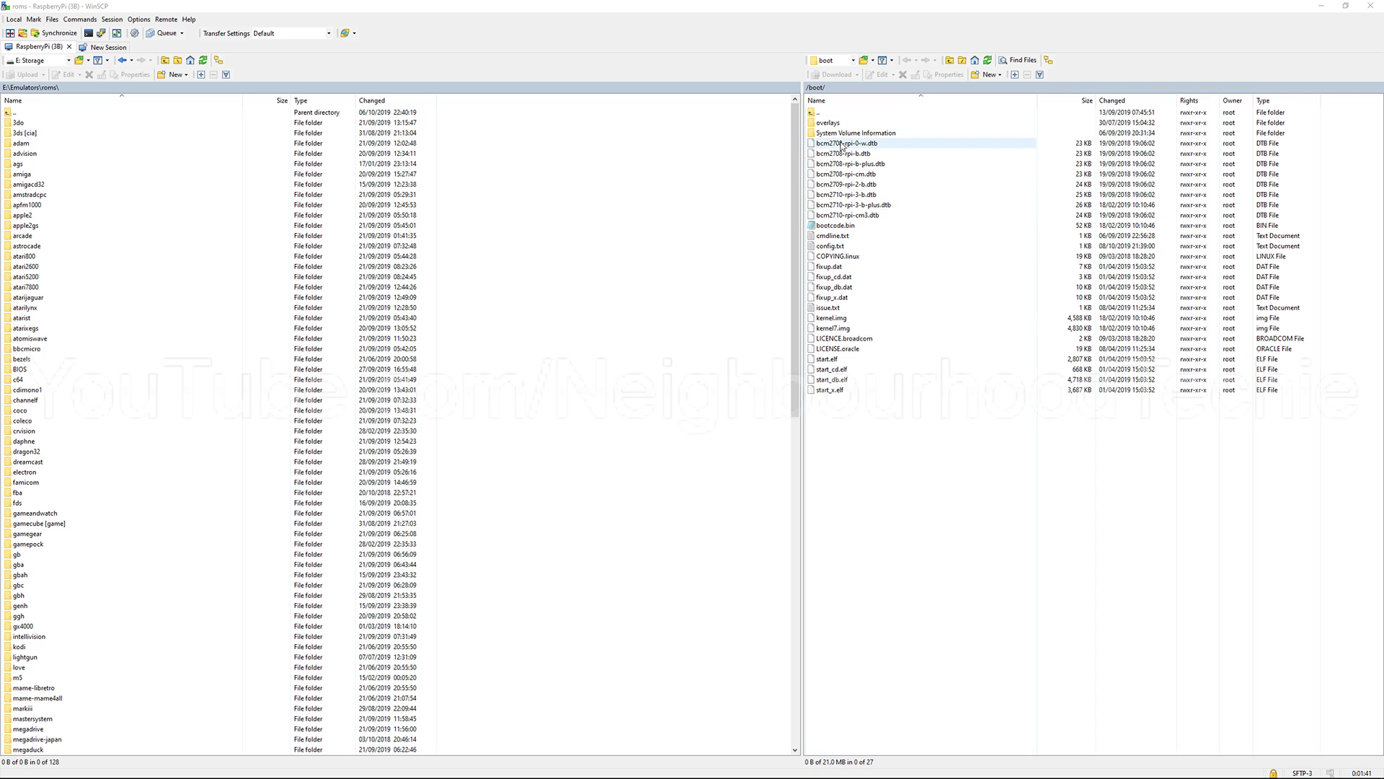
mouse_move(922, 127)
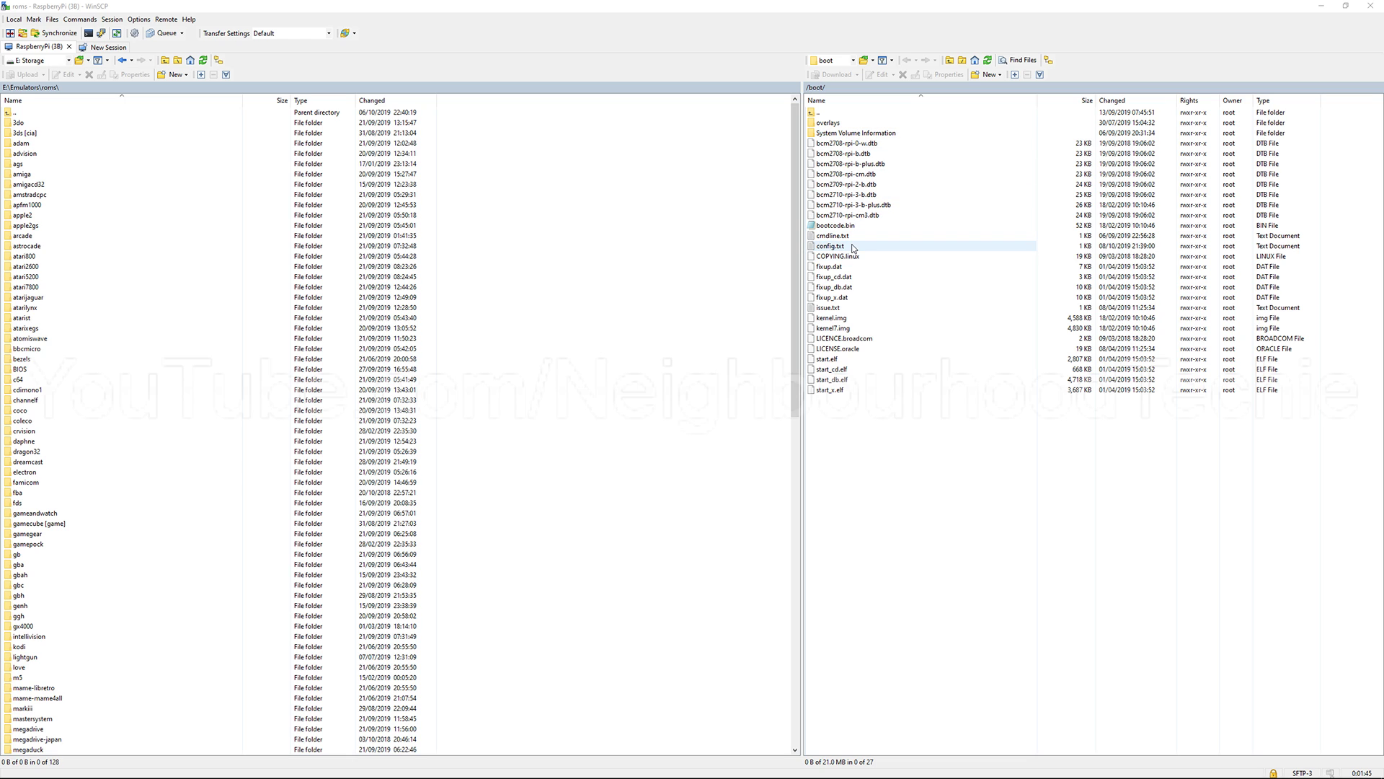
double_click(829, 245)
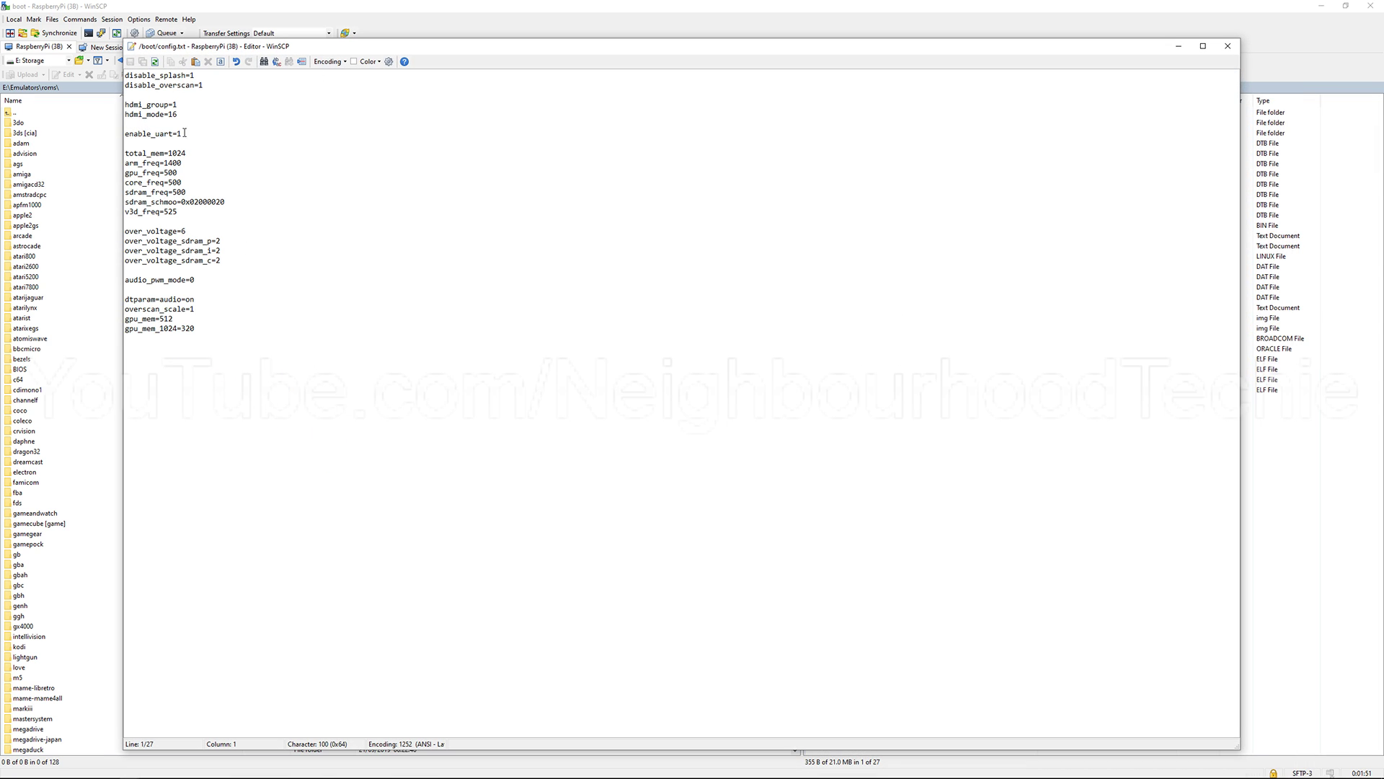
left_click(176, 167)
type("3")
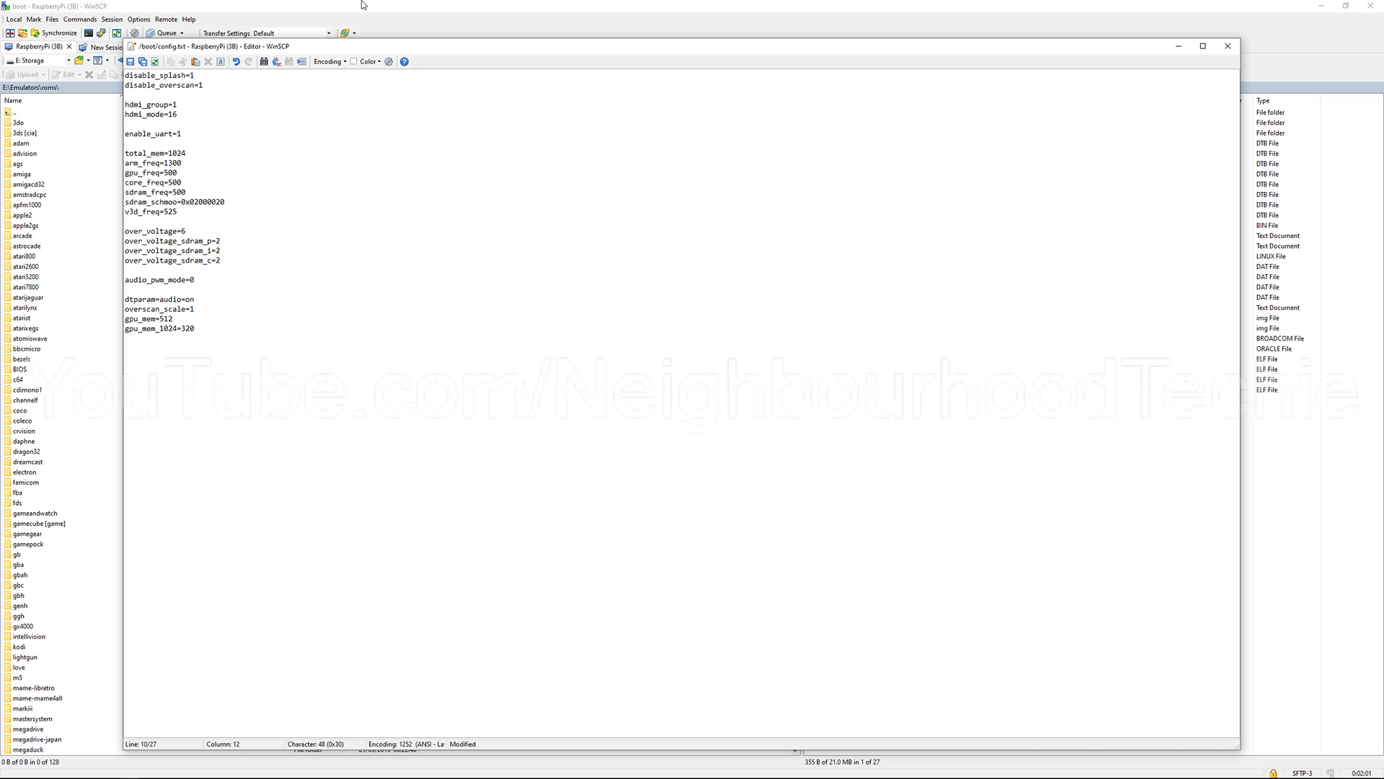
Attempt to save config.txt to the Pi and dismiss the permission-denied error.
left_click(132, 60)
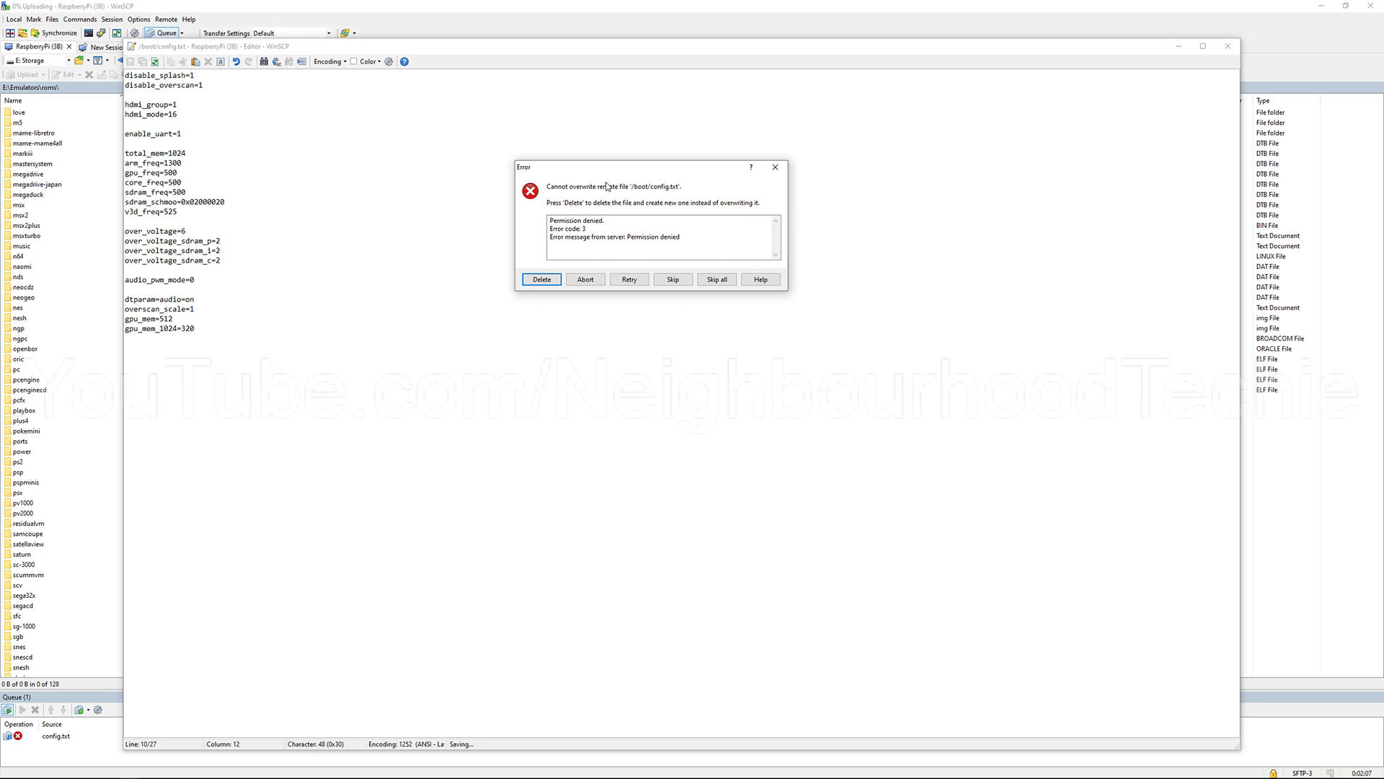
mouse_move(679, 175)
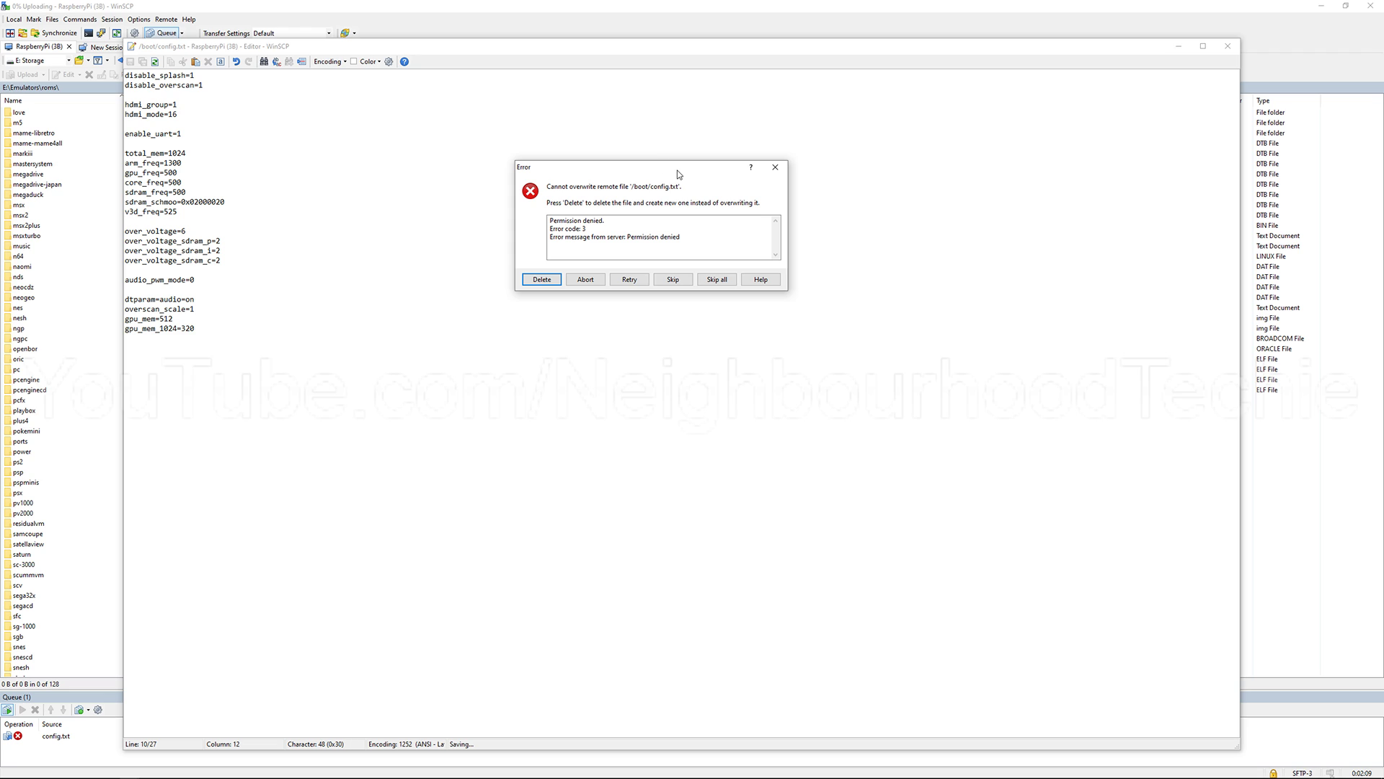
mouse_move(576, 210)
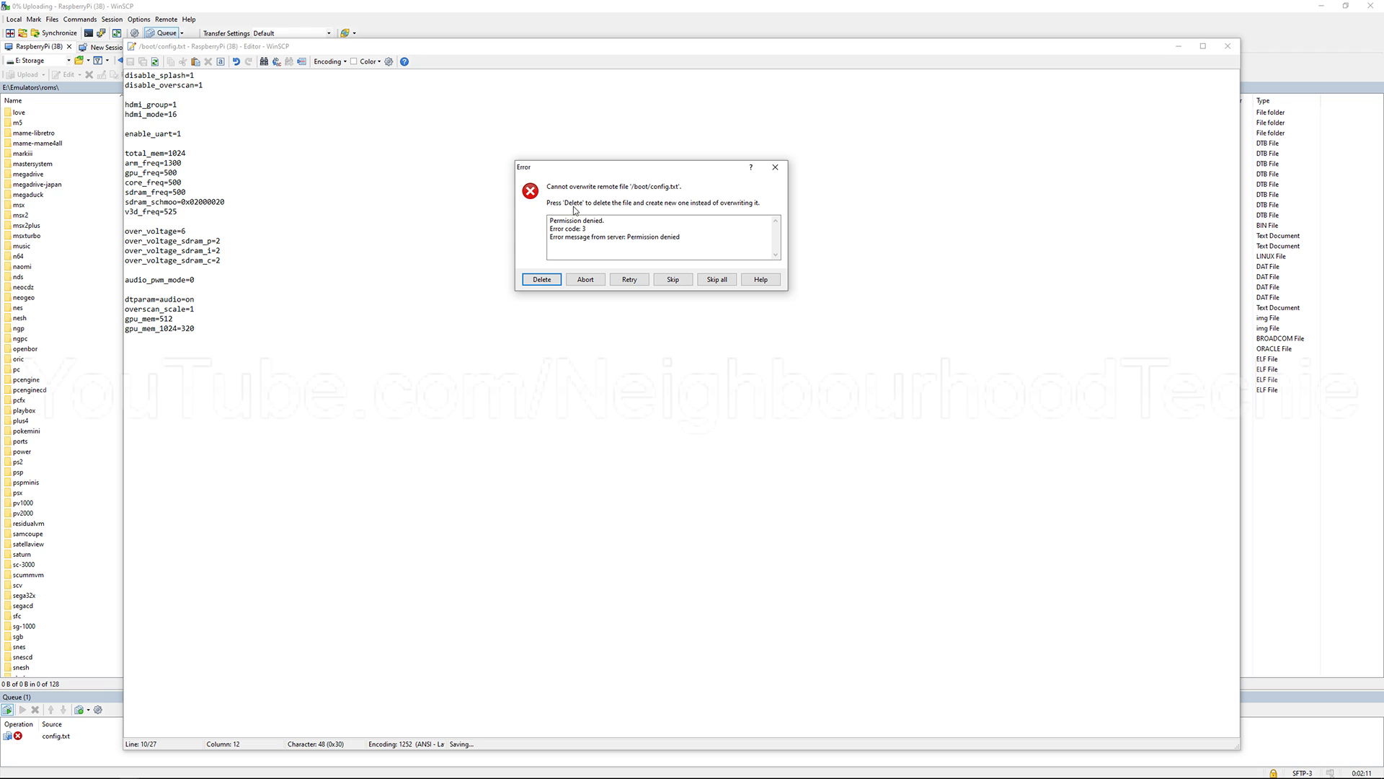
mouse_move(653, 231)
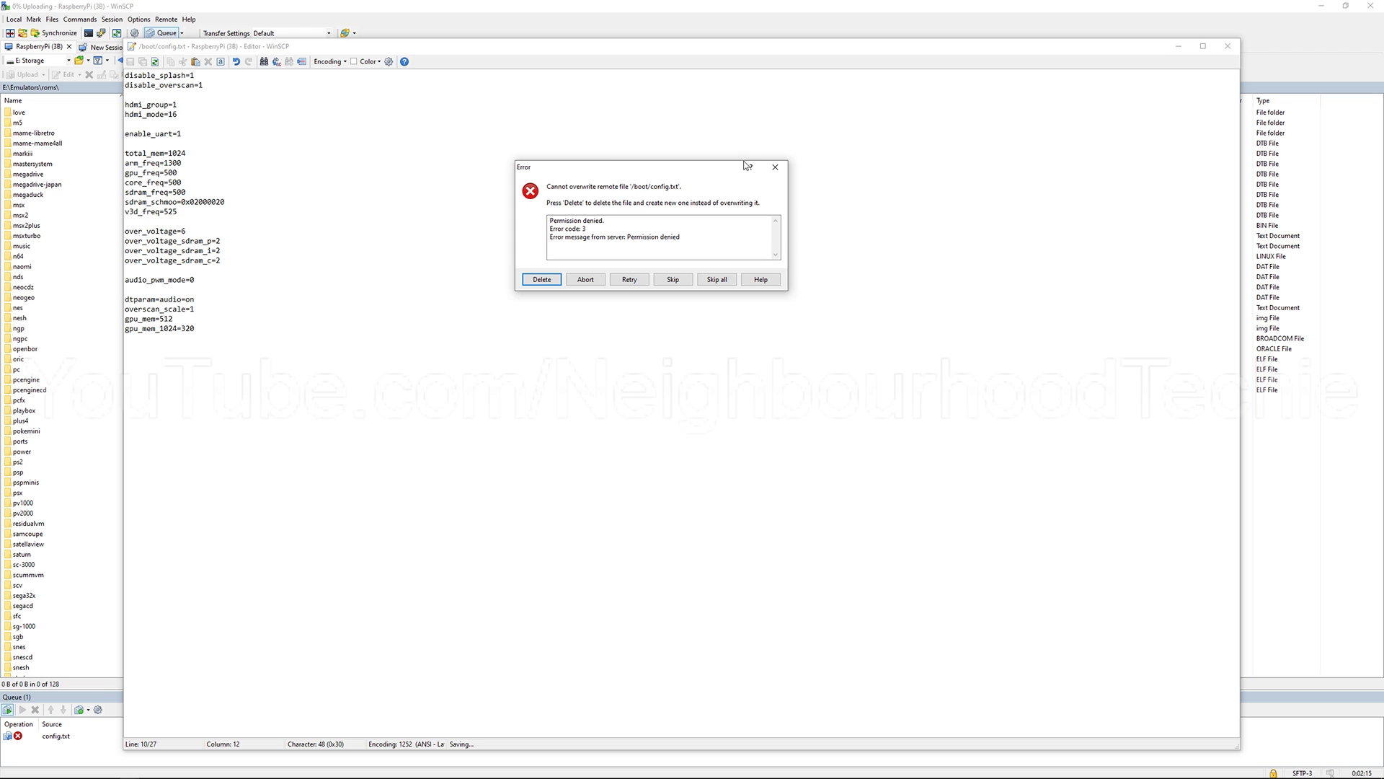
mouse_move(588, 186)
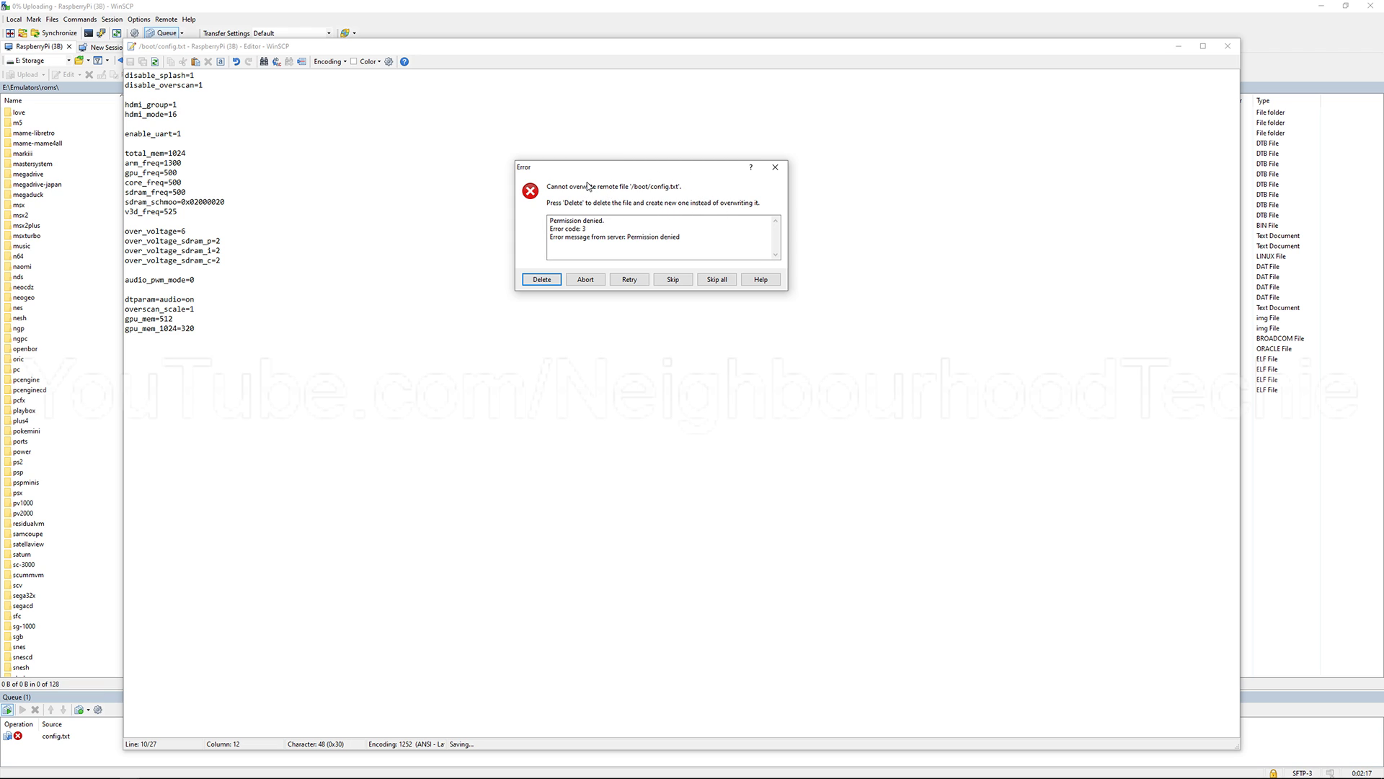
mouse_move(718, 226)
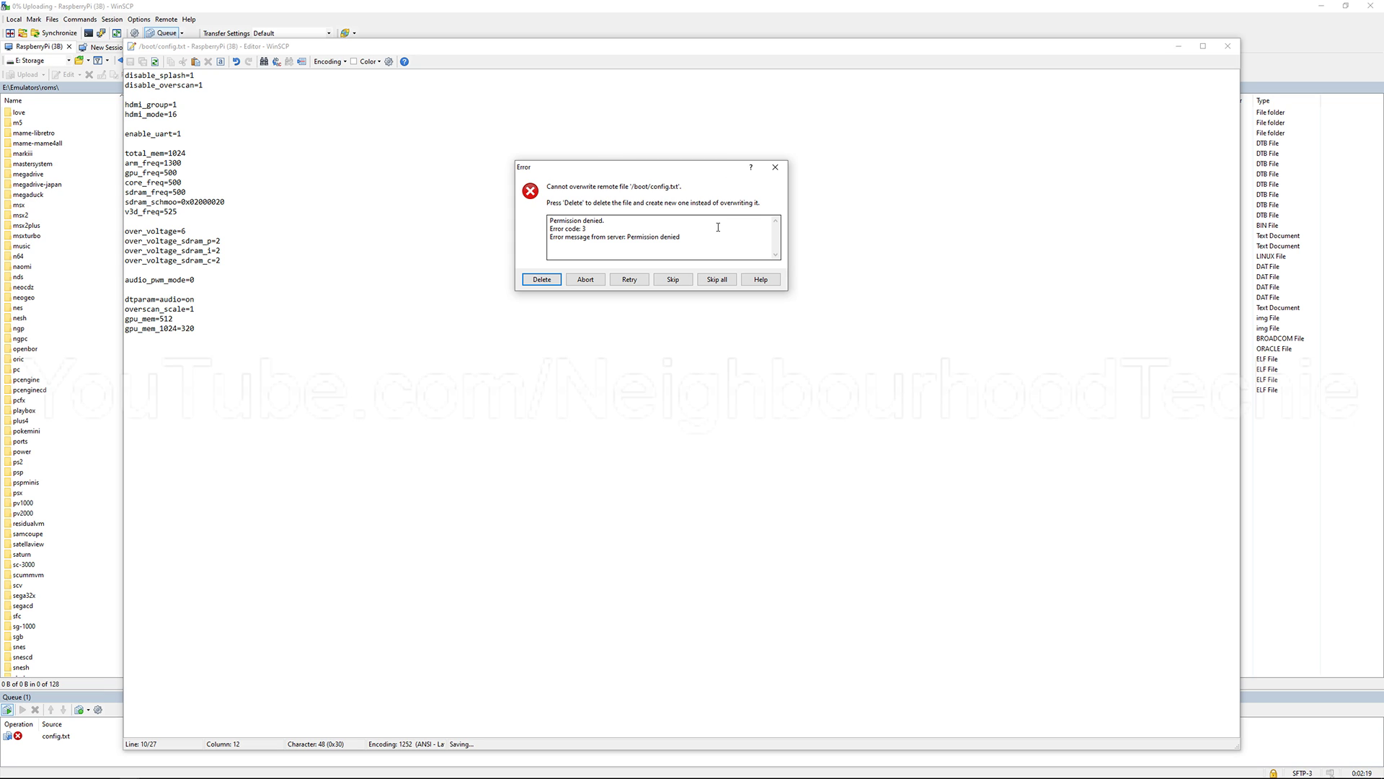
mouse_move(711, 231)
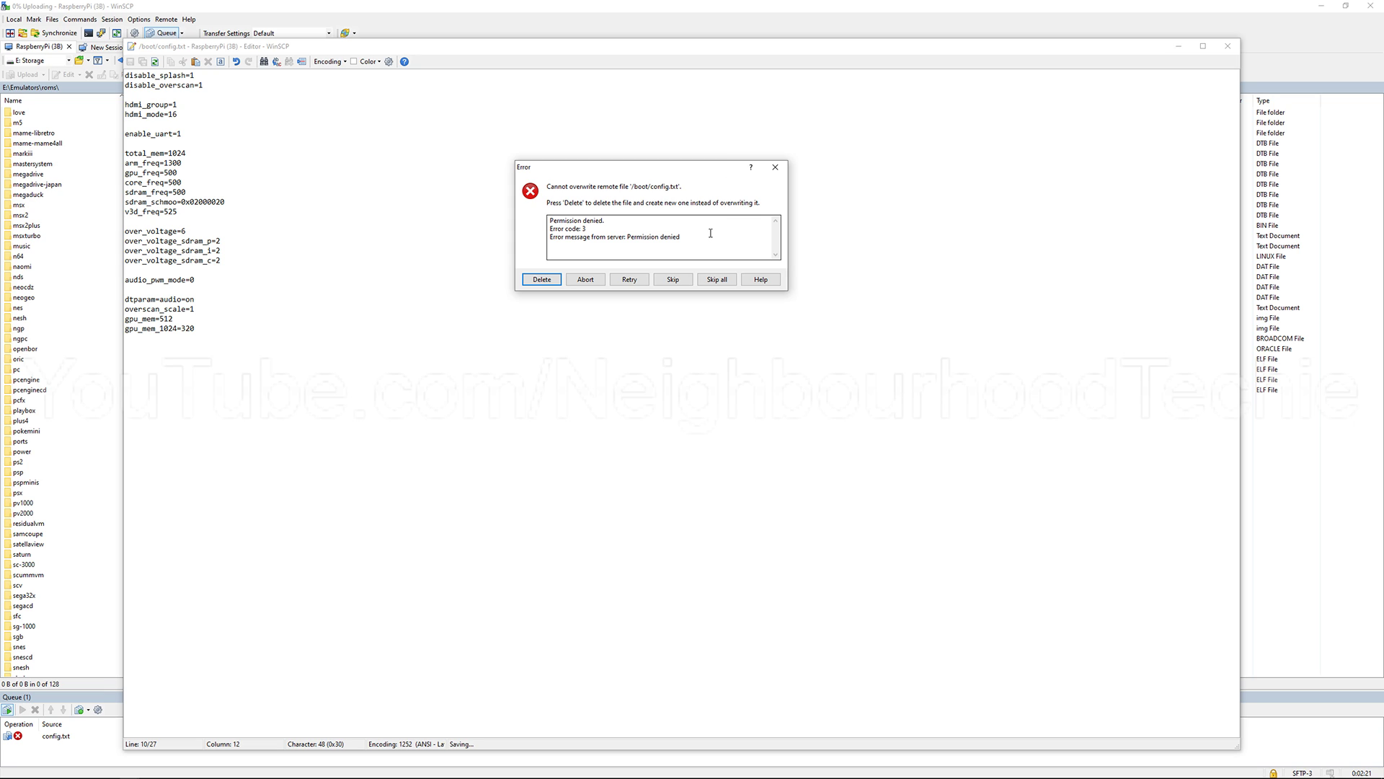
mouse_move(628, 168)
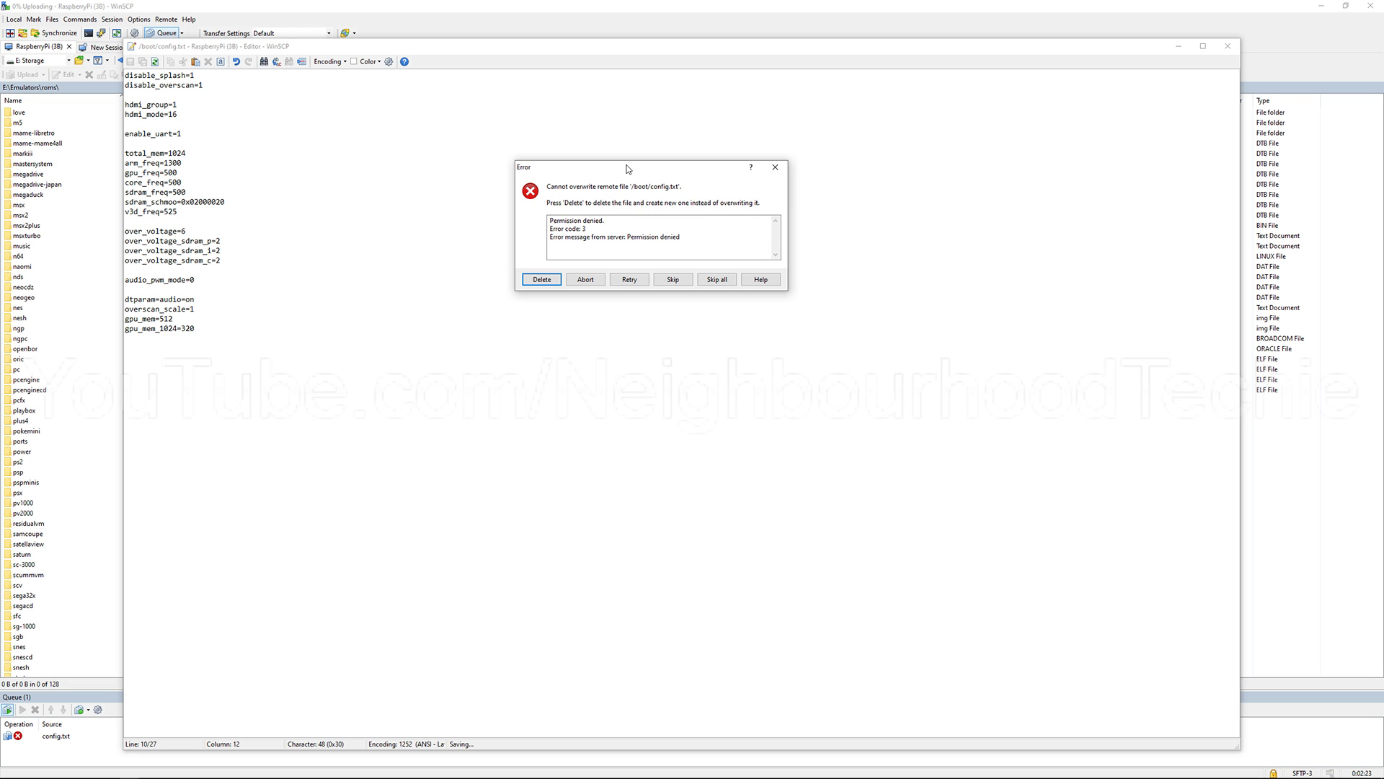
mouse_move(776, 167)
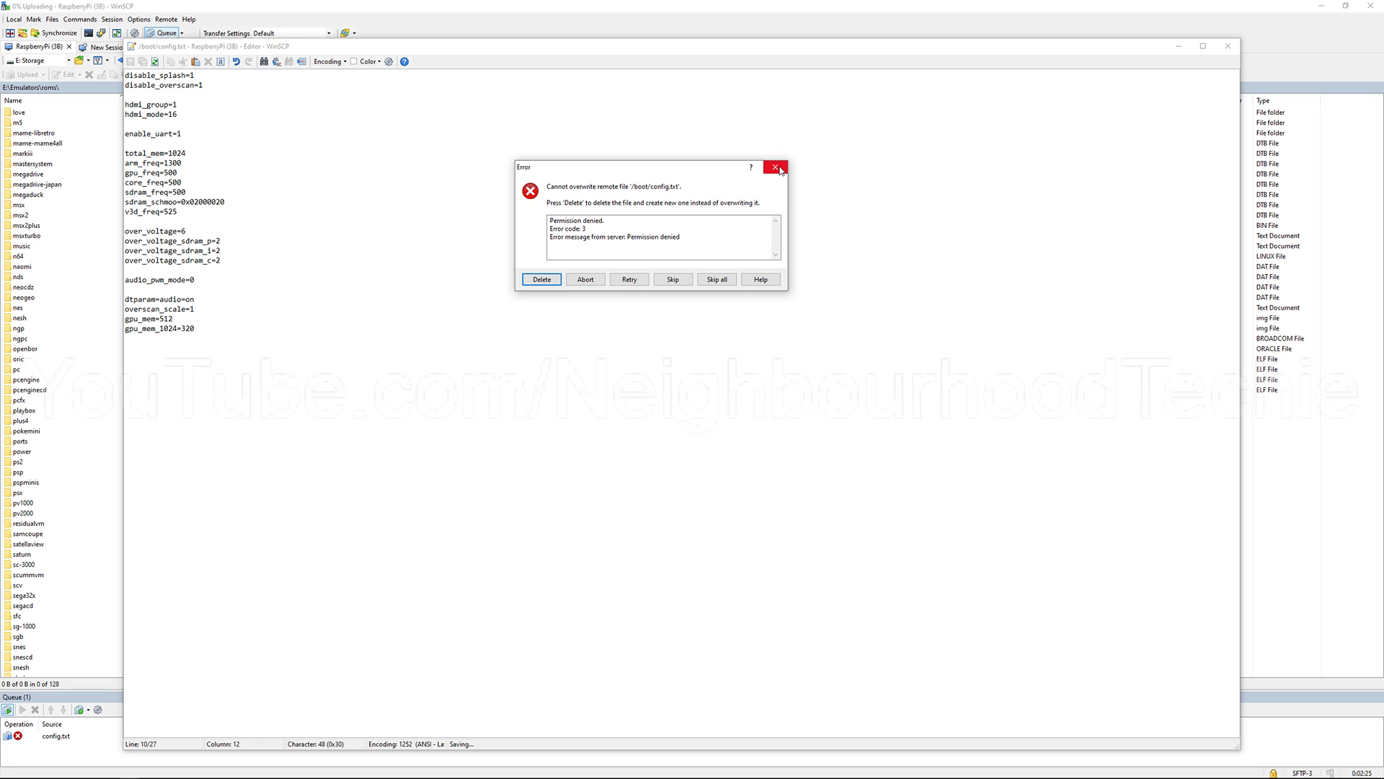
left_click(776, 167)
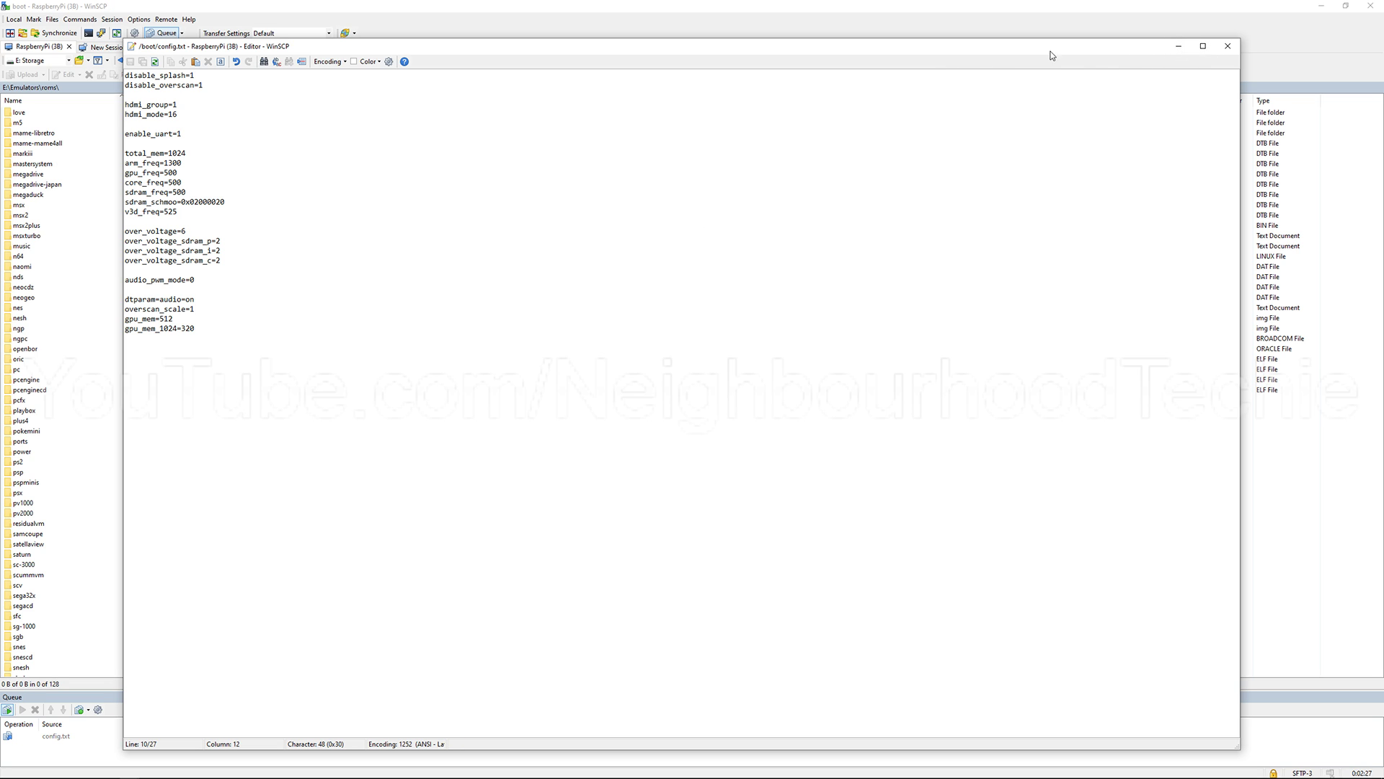
Close the editor and start a PuTTY SSH session to 192.168.0.215.
left_click(1228, 46)
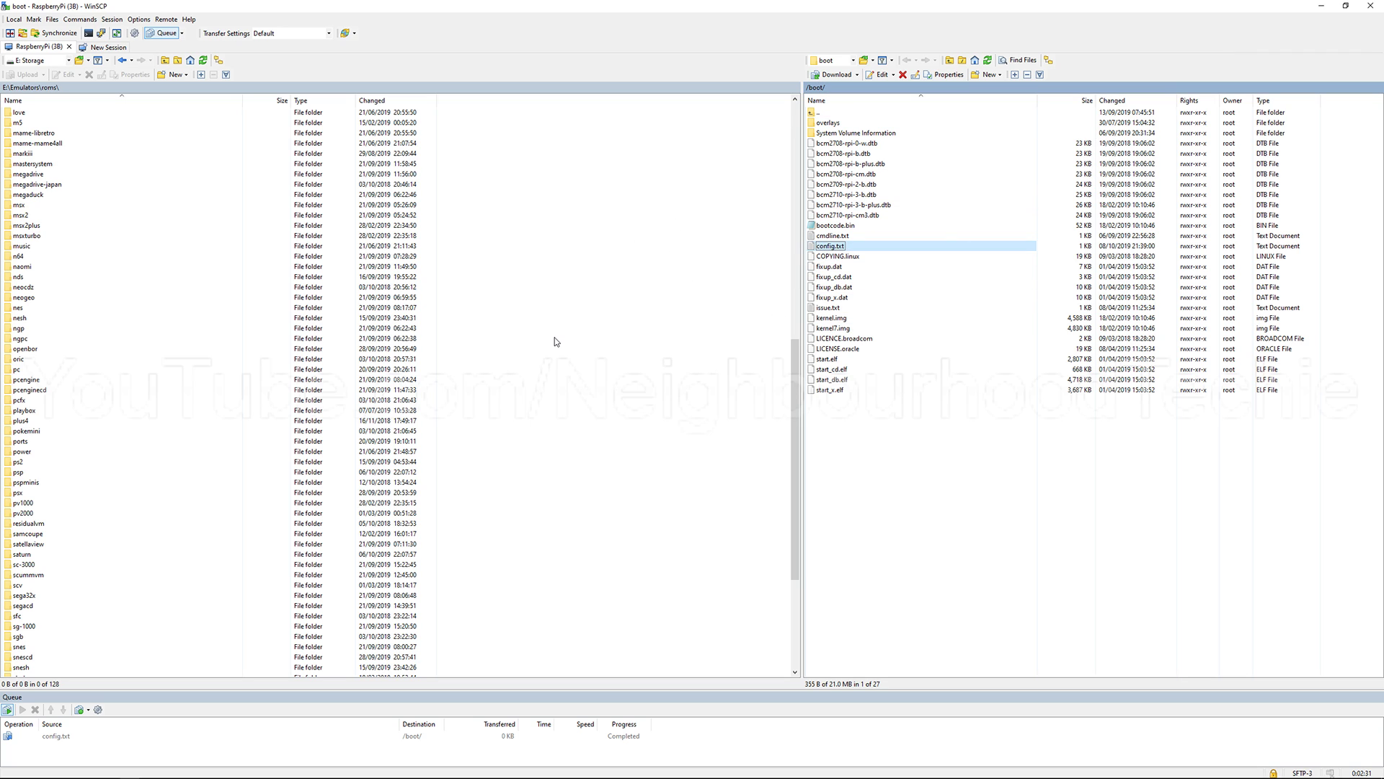
mouse_move(964, 112)
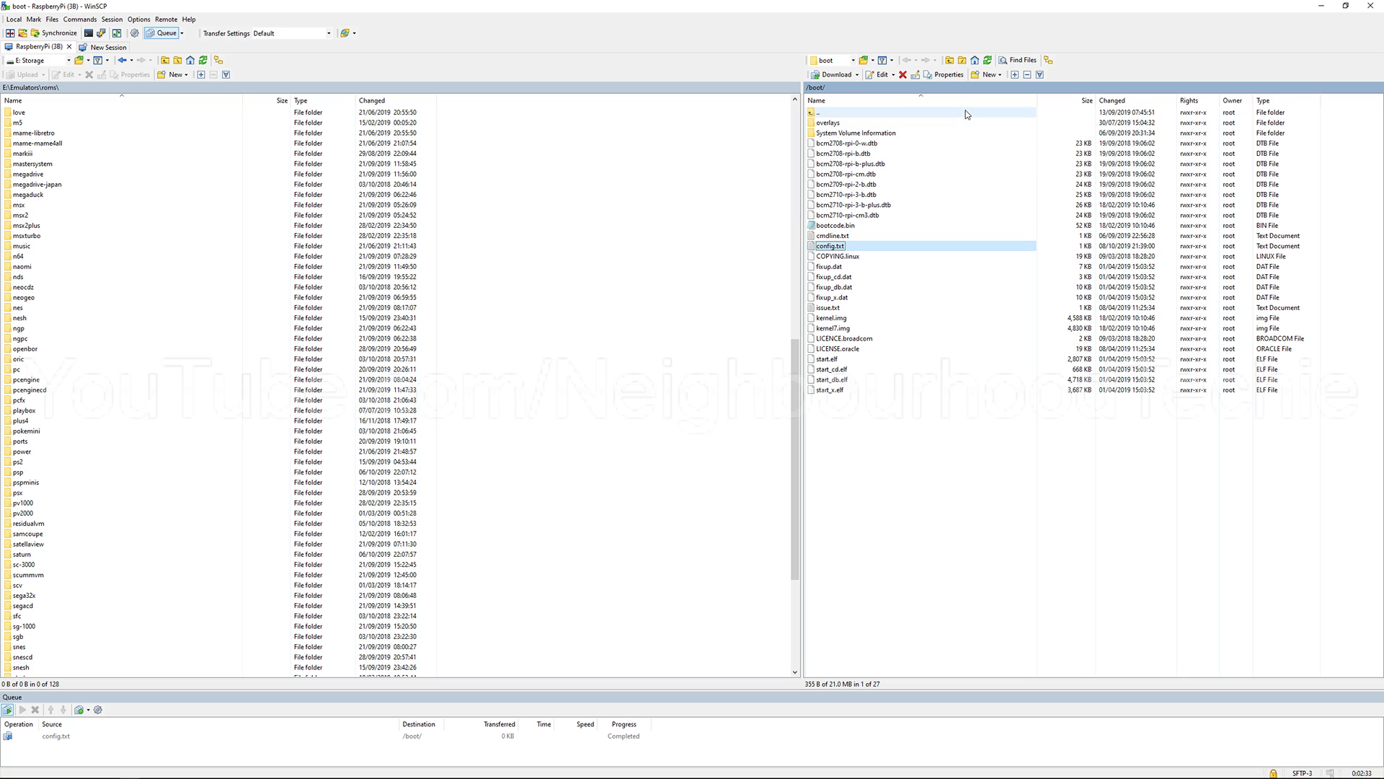
mouse_move(807, 143)
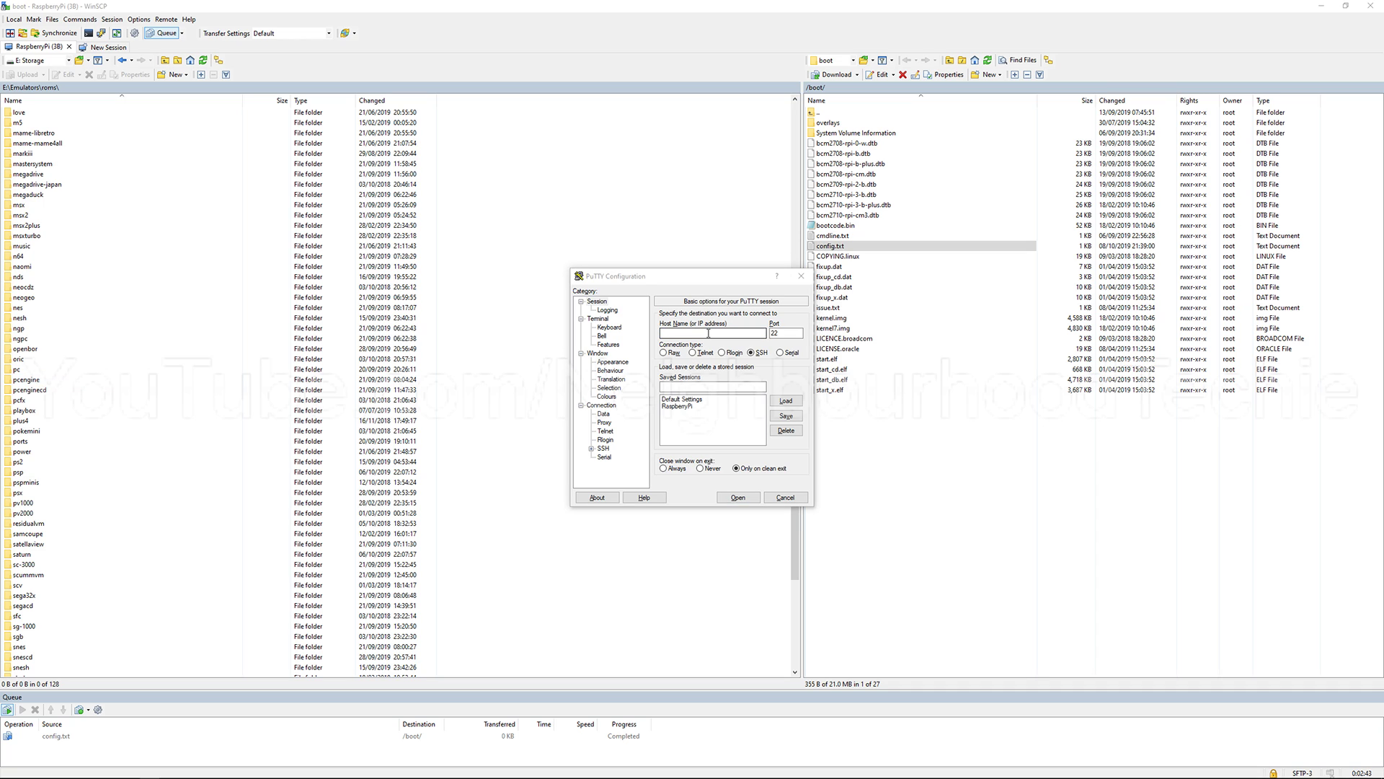
type("192.168")
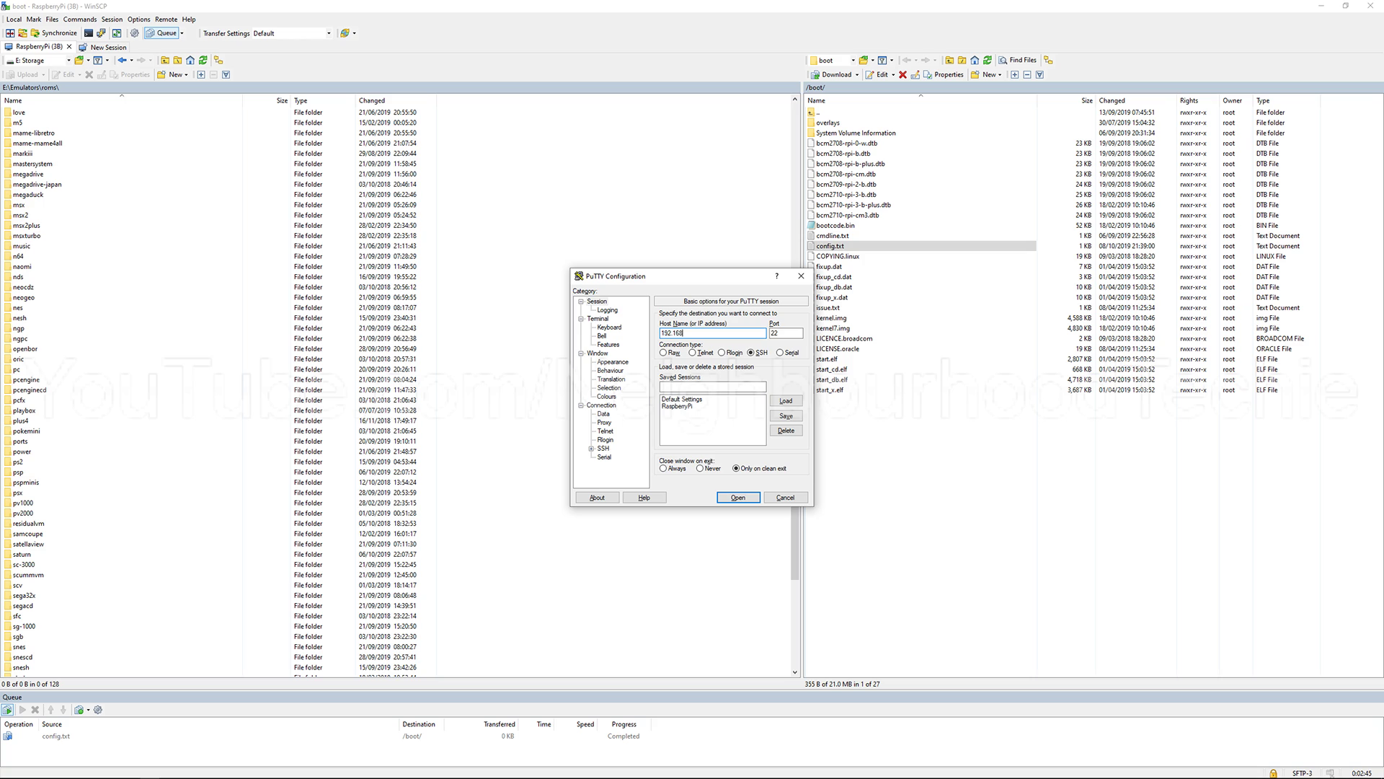
left_click(784, 497)
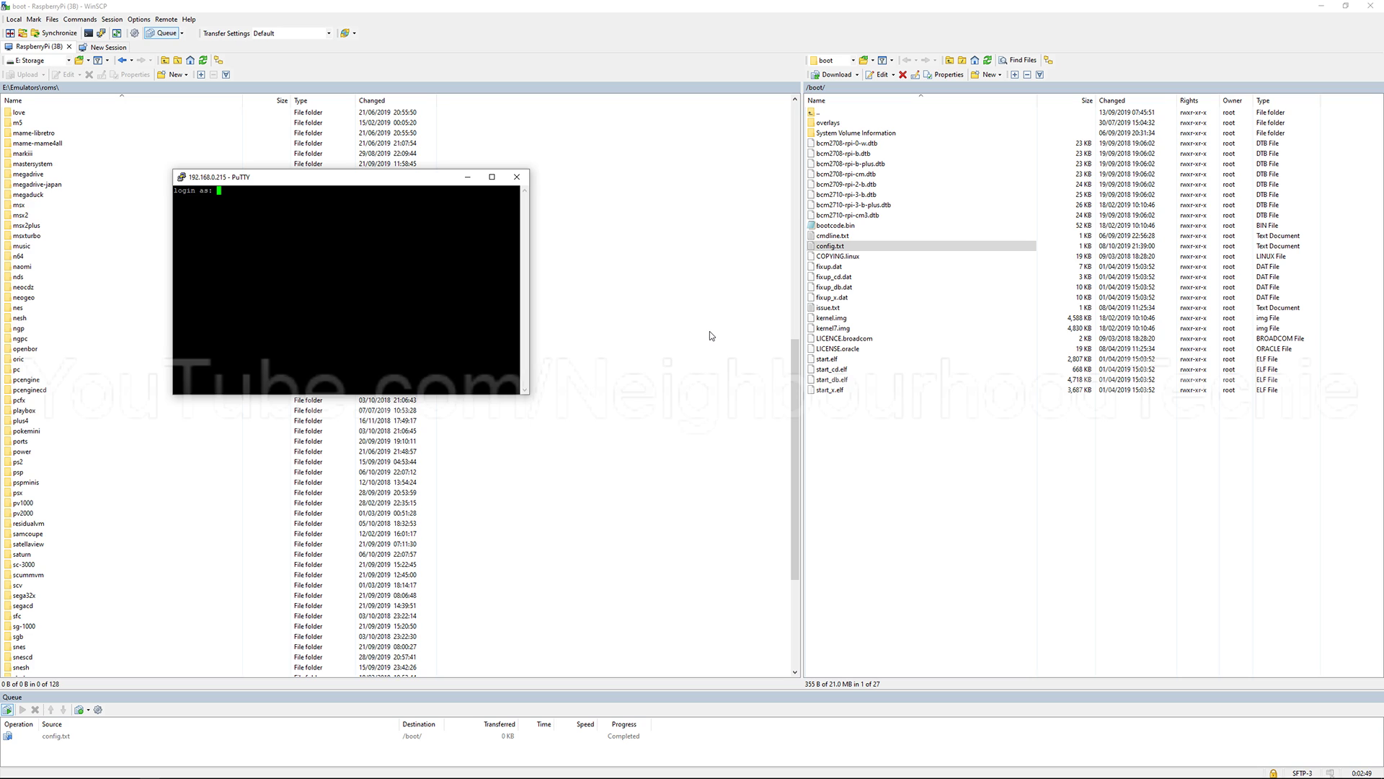
Log in to the RetroPie over SSH as the pi user.
type("pi")
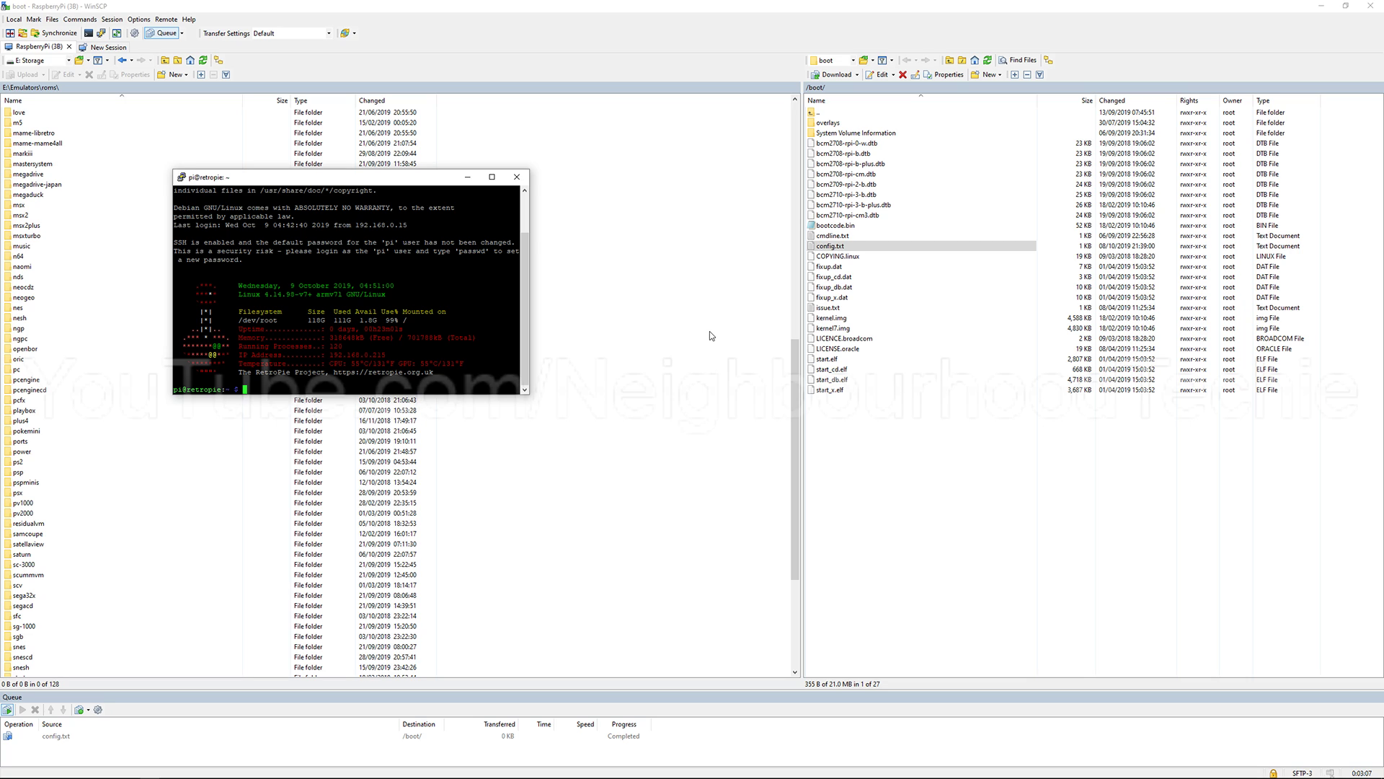
type("sudo")
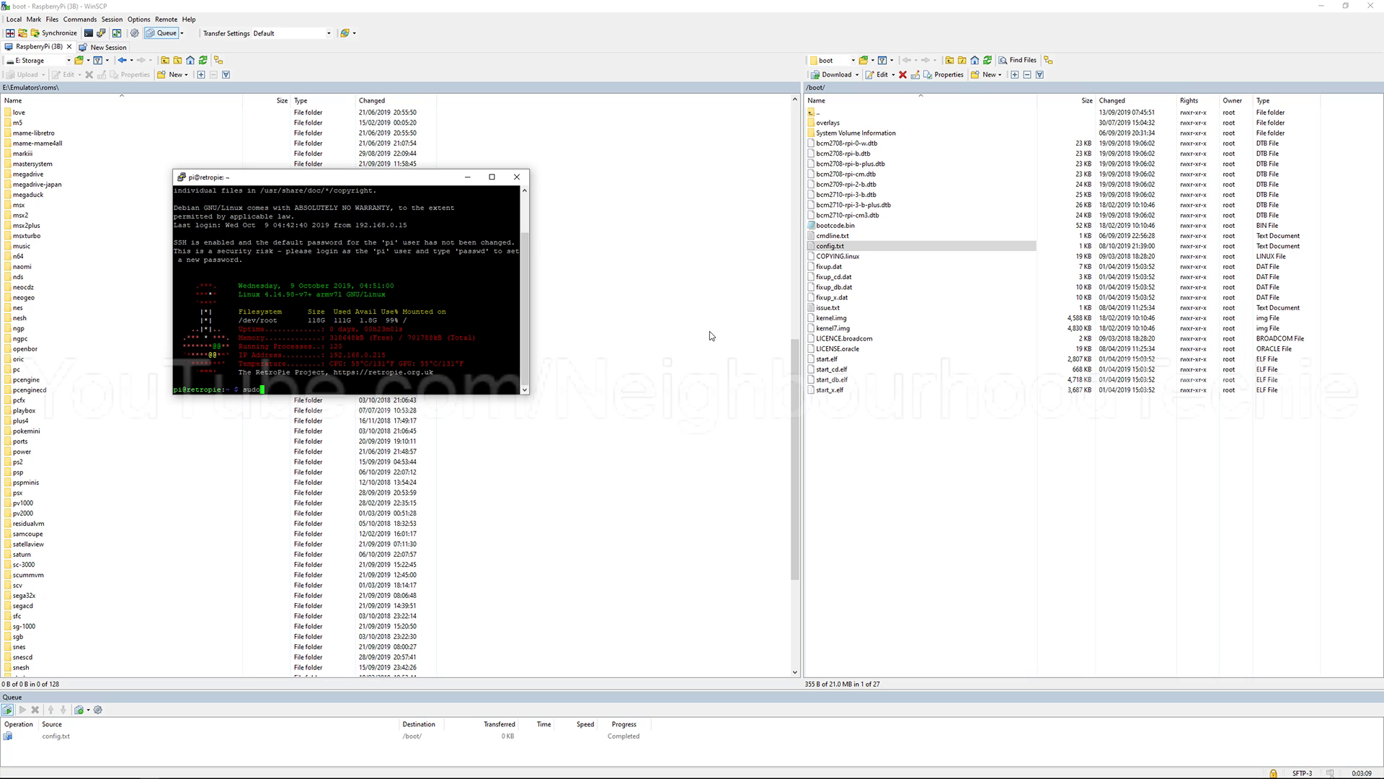
type("nano")
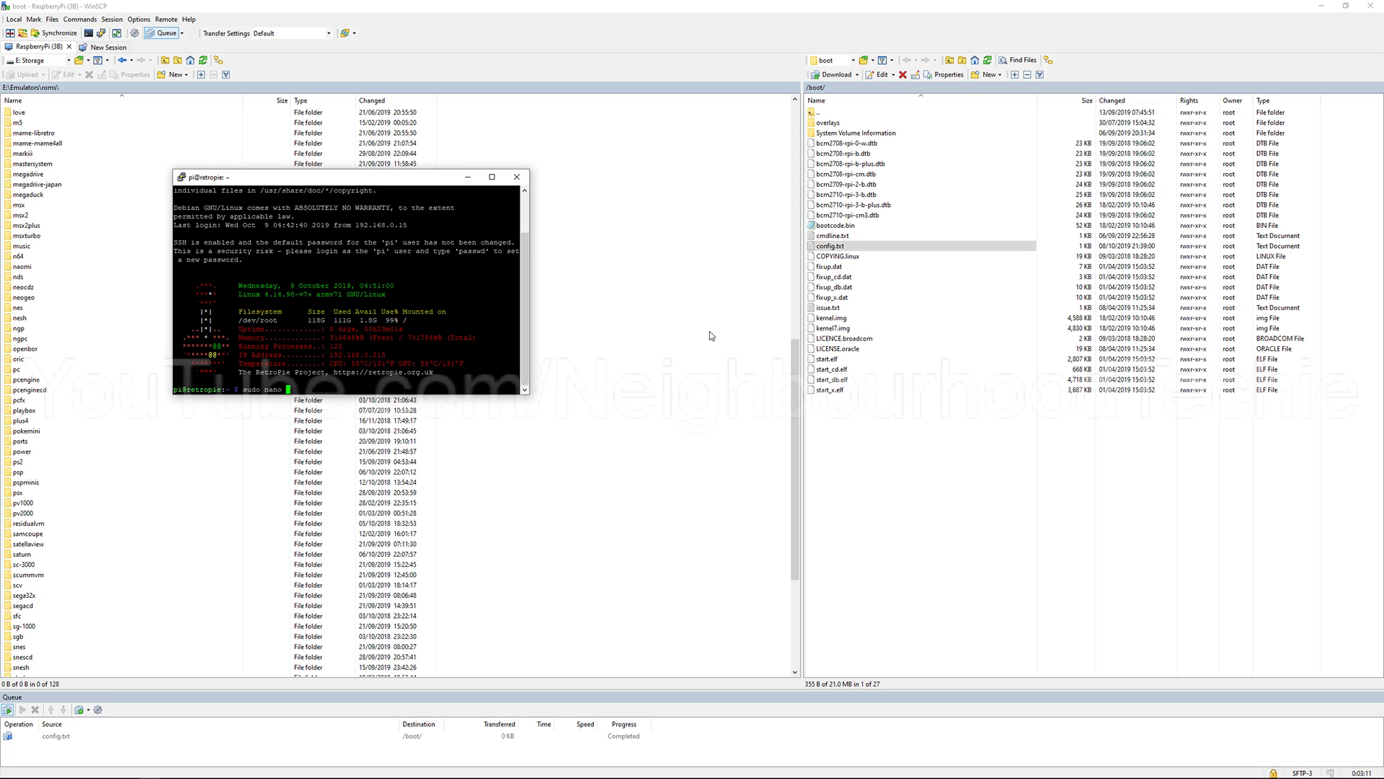
type("/etc/ssh/sshd_confi")
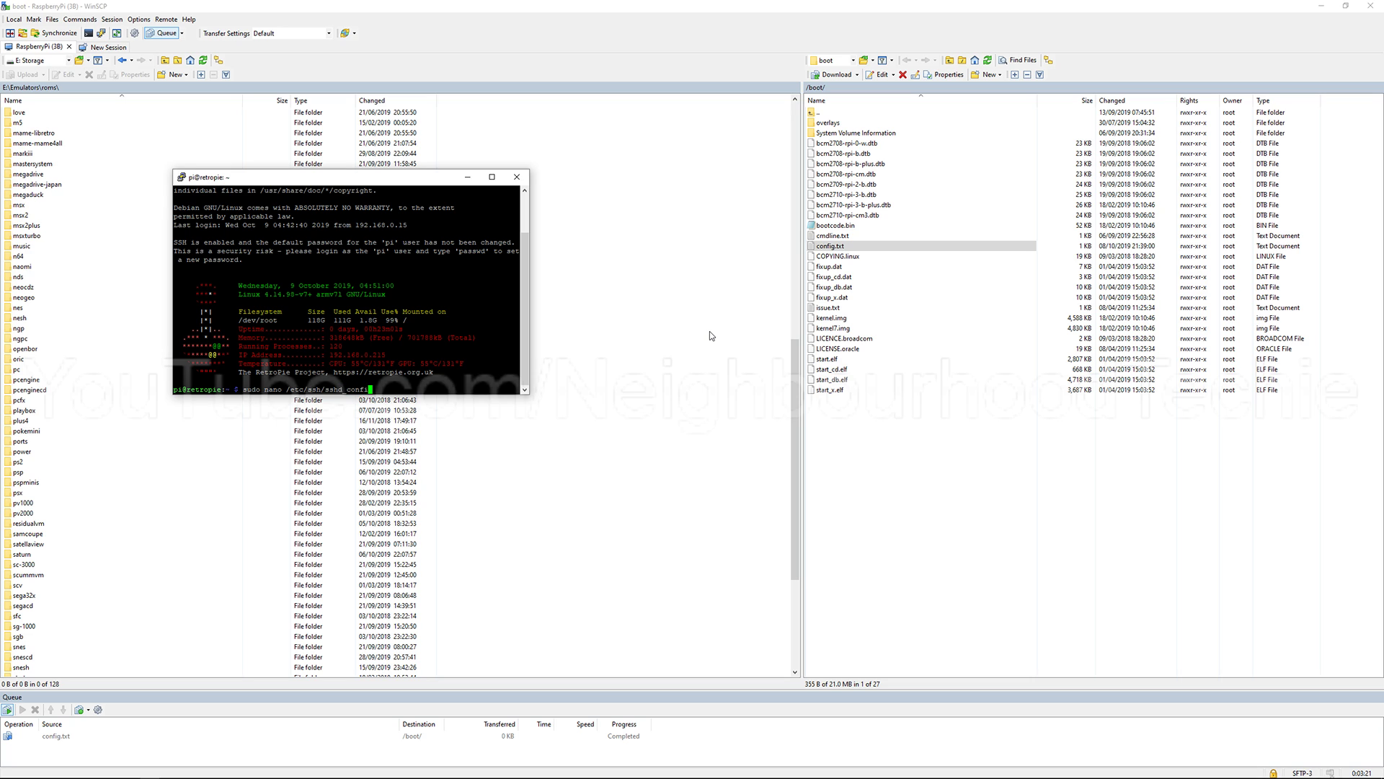
key("Return")
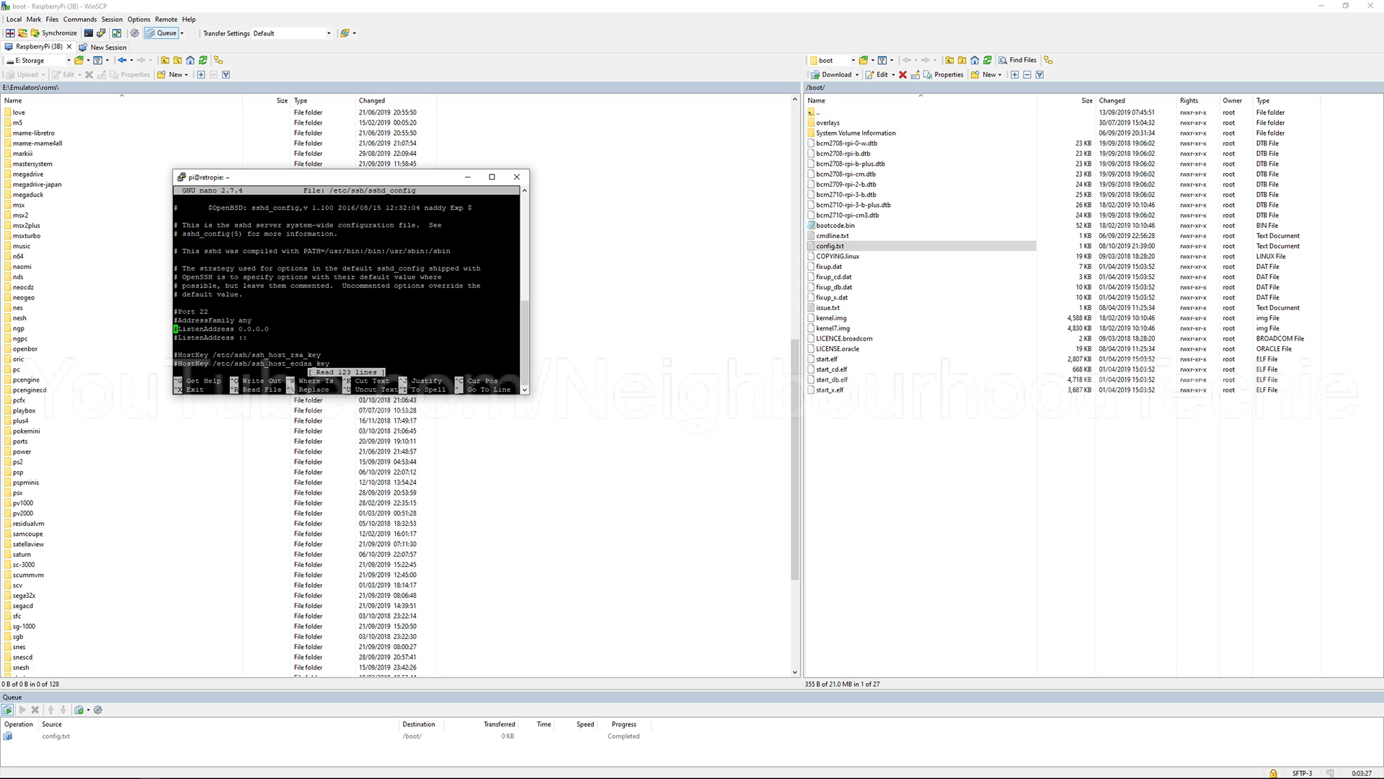
scroll("down", 3)
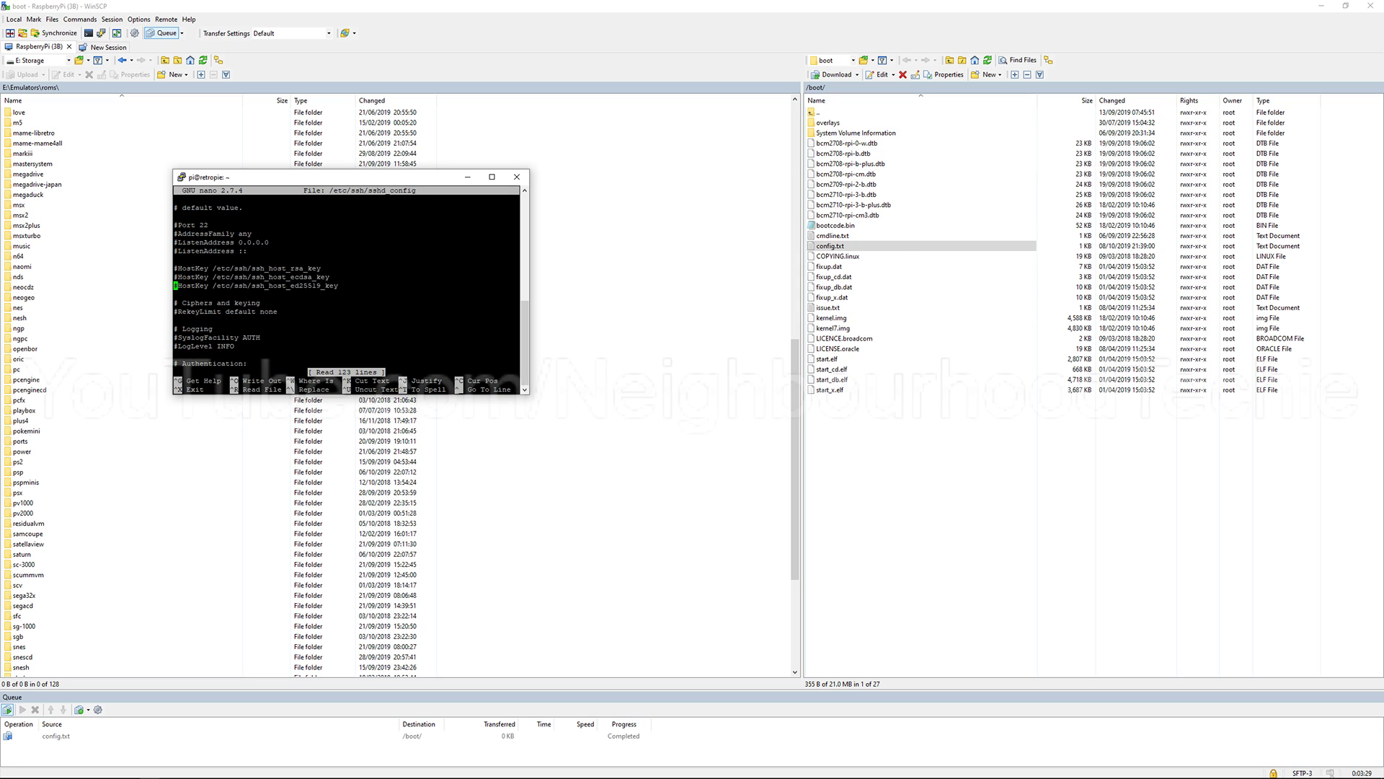
scroll("down", 3)
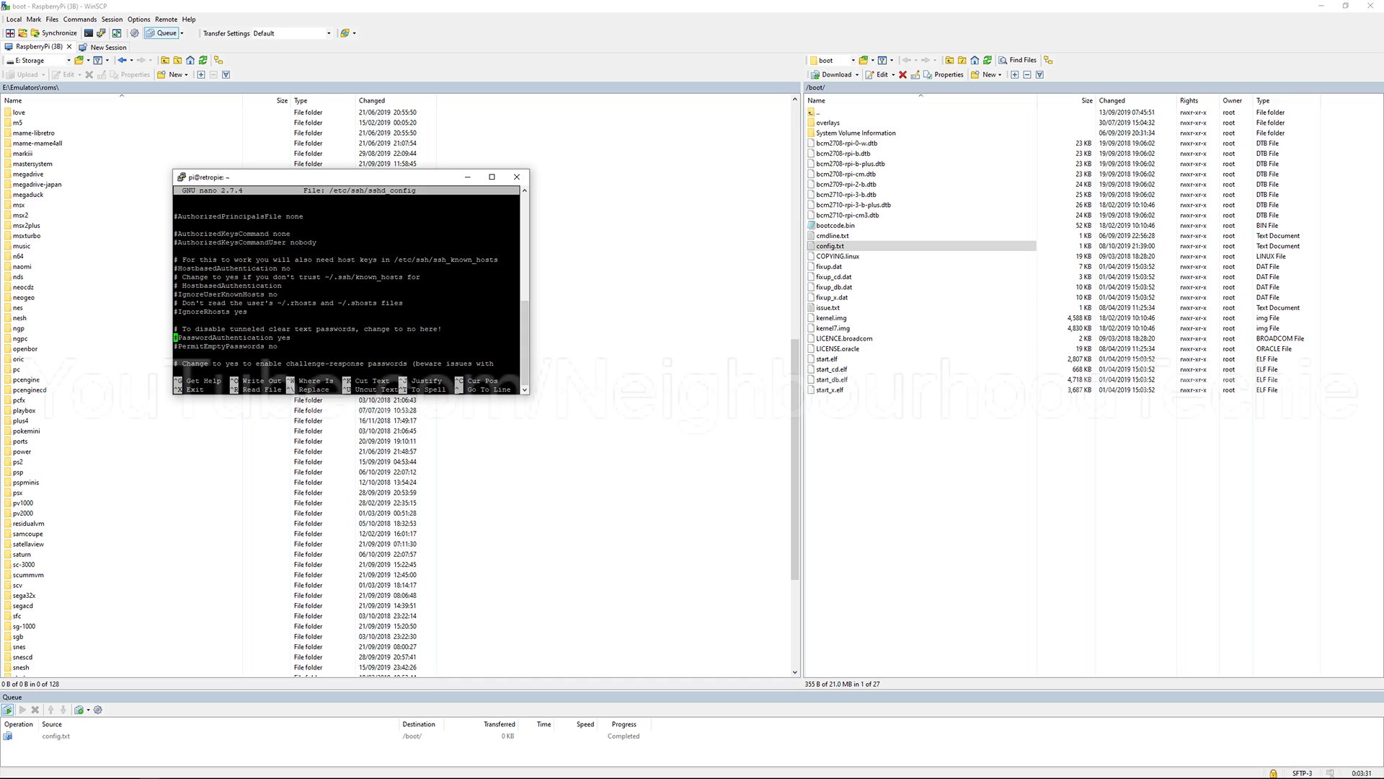
scroll("down", 3)
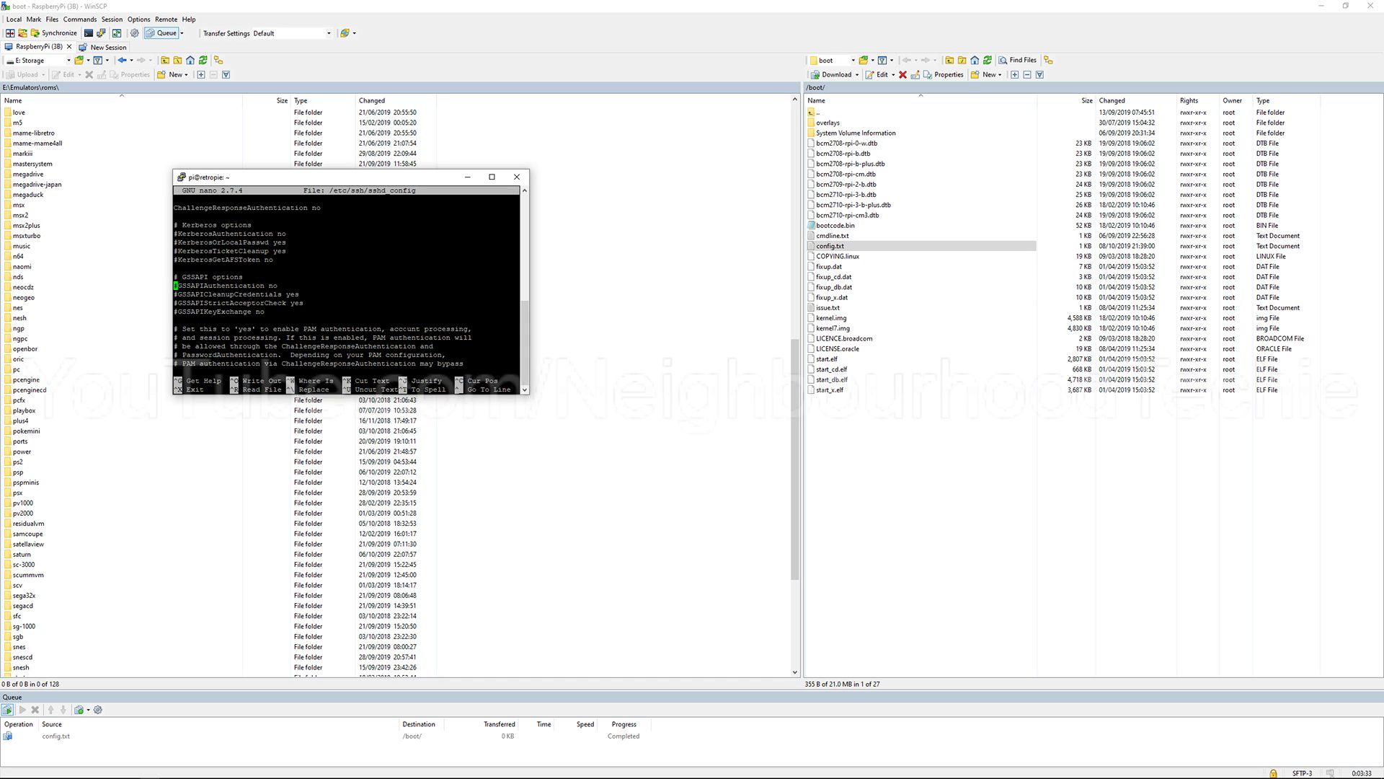
scroll("down", 3)
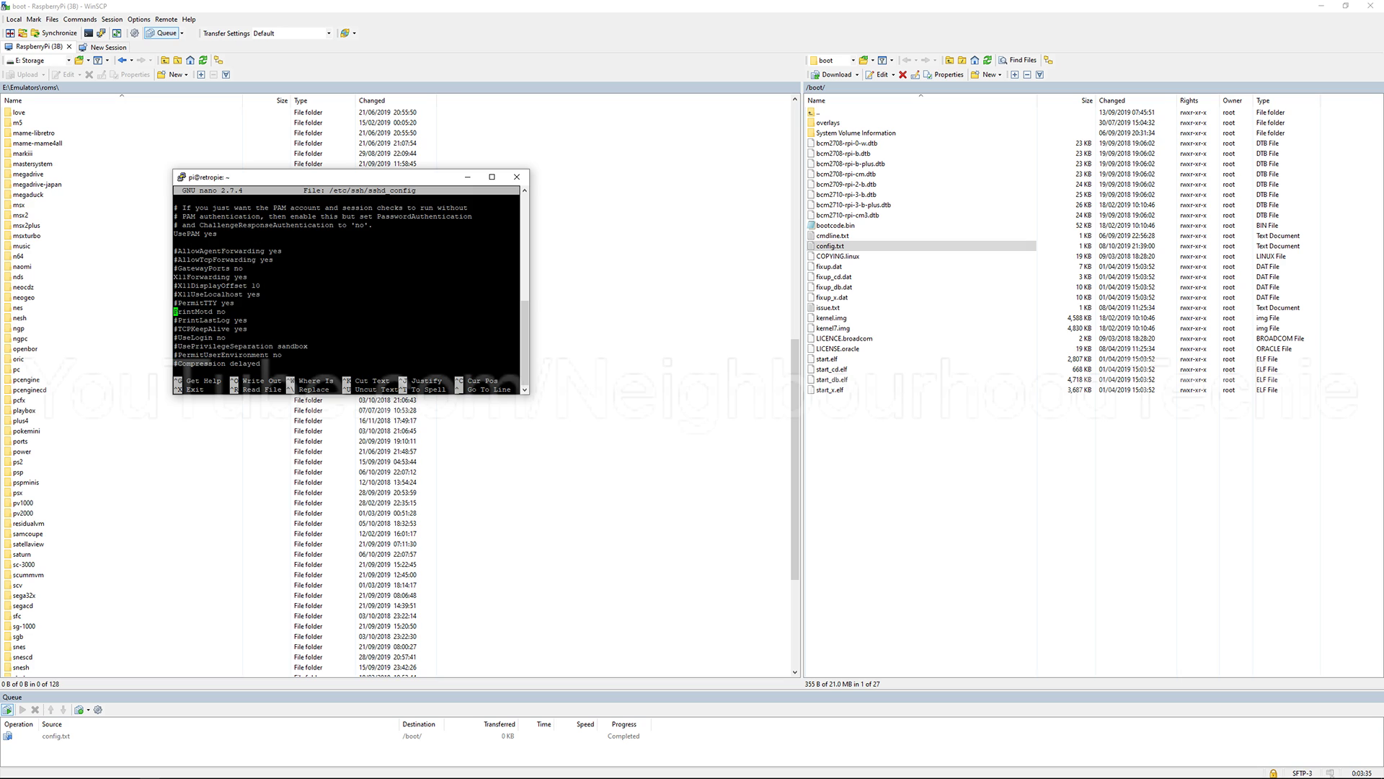
scroll("down", 3)
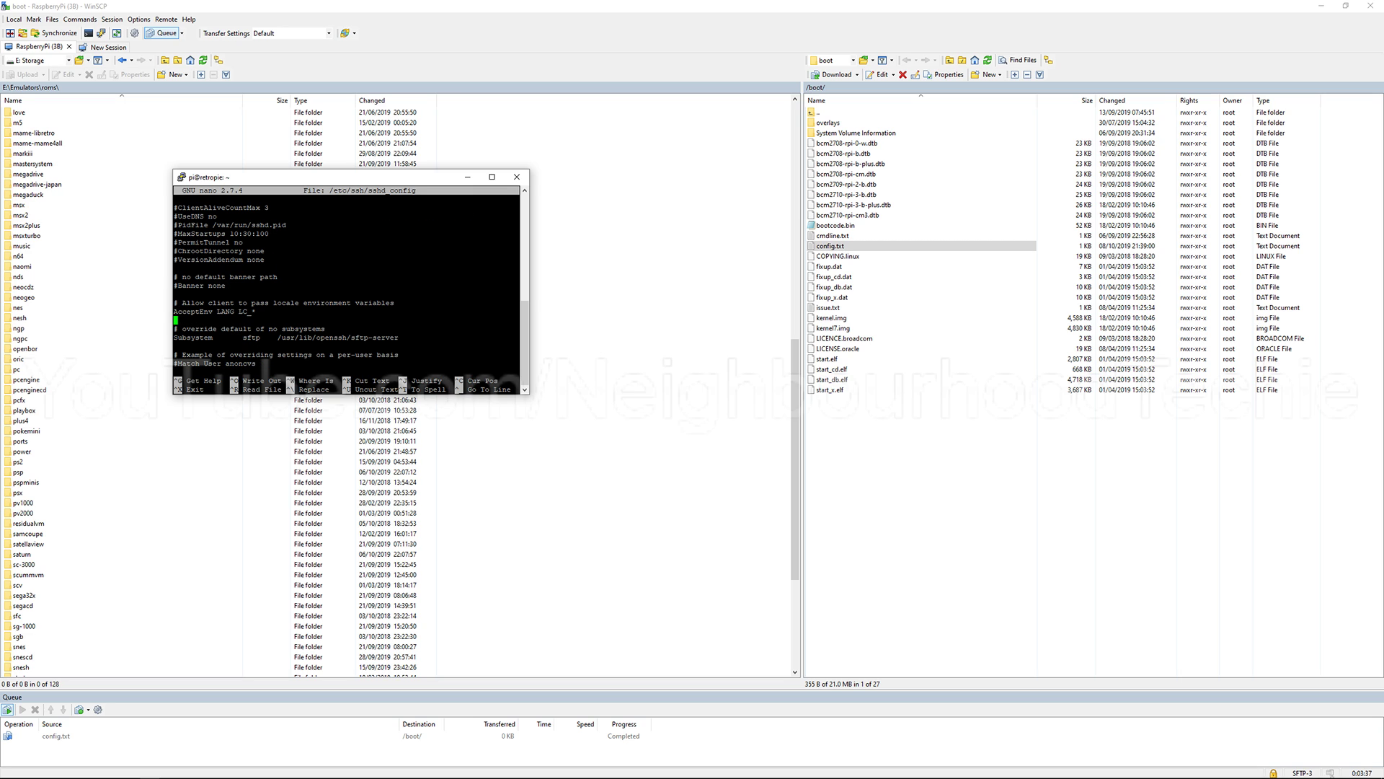
scroll("down", 3)
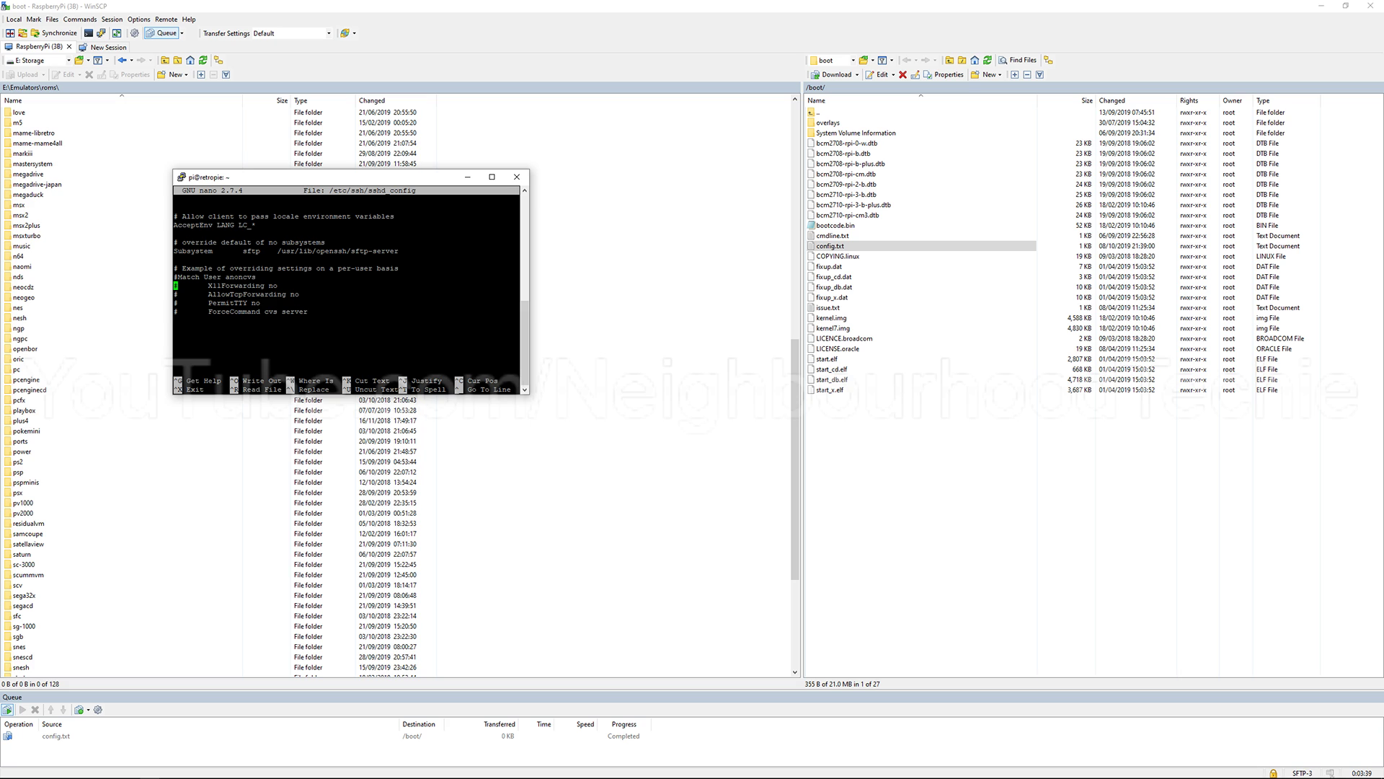
scroll("down", 3)
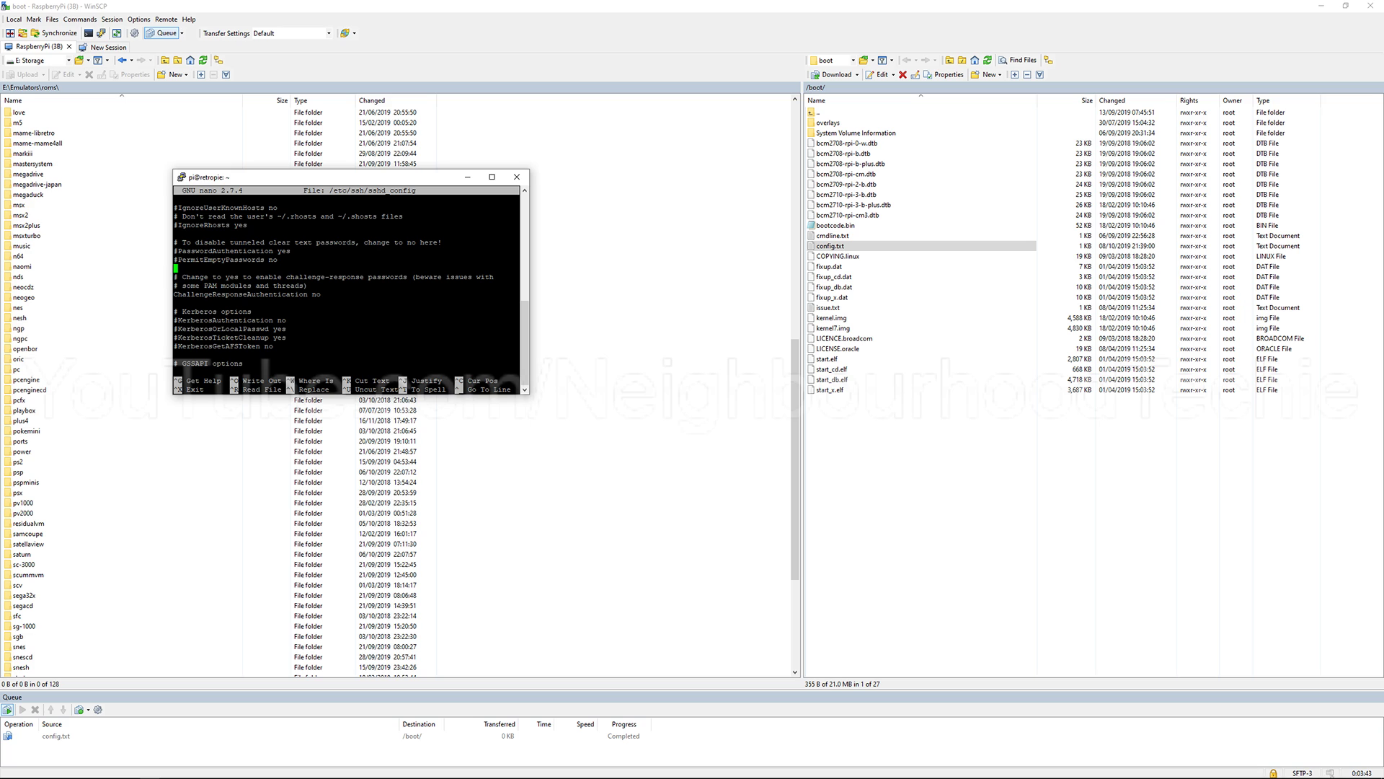
scroll("up", 3)
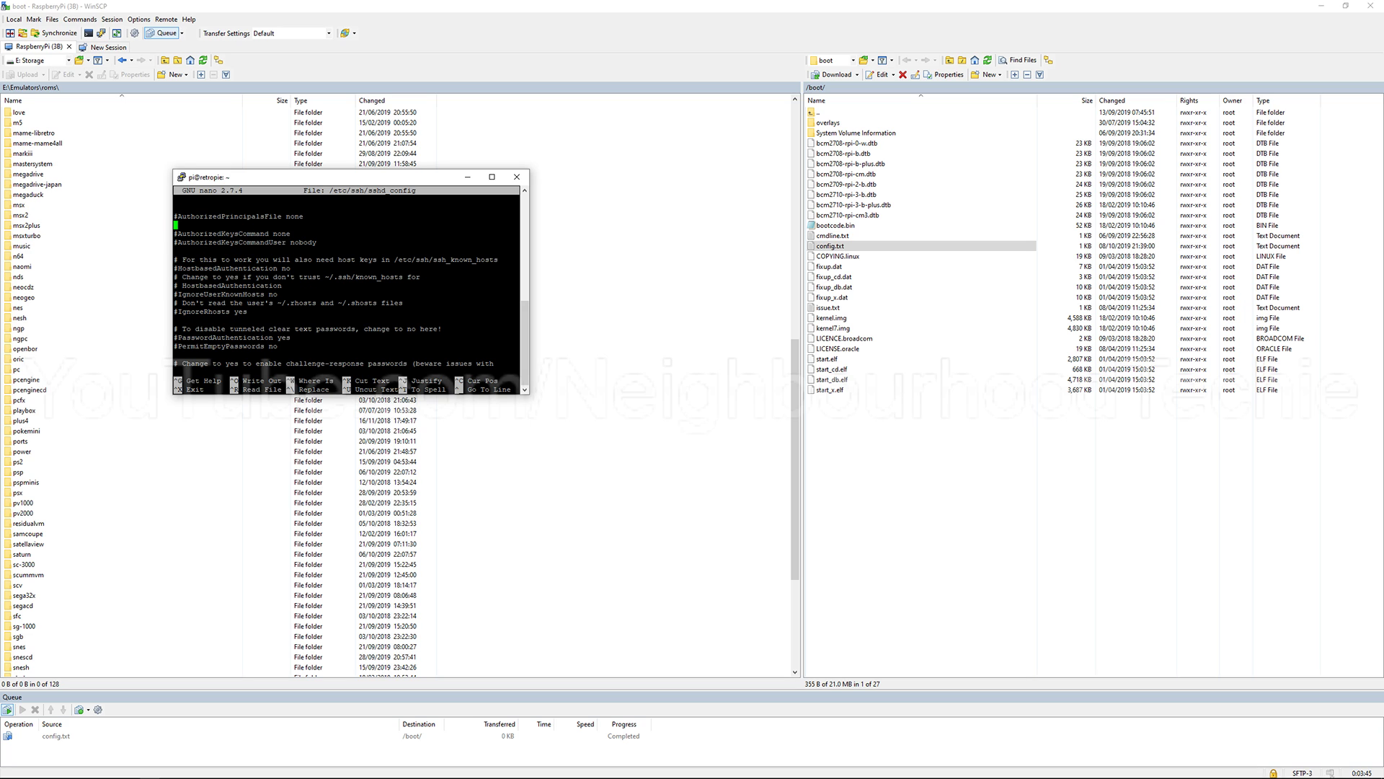
scroll("up", 3)
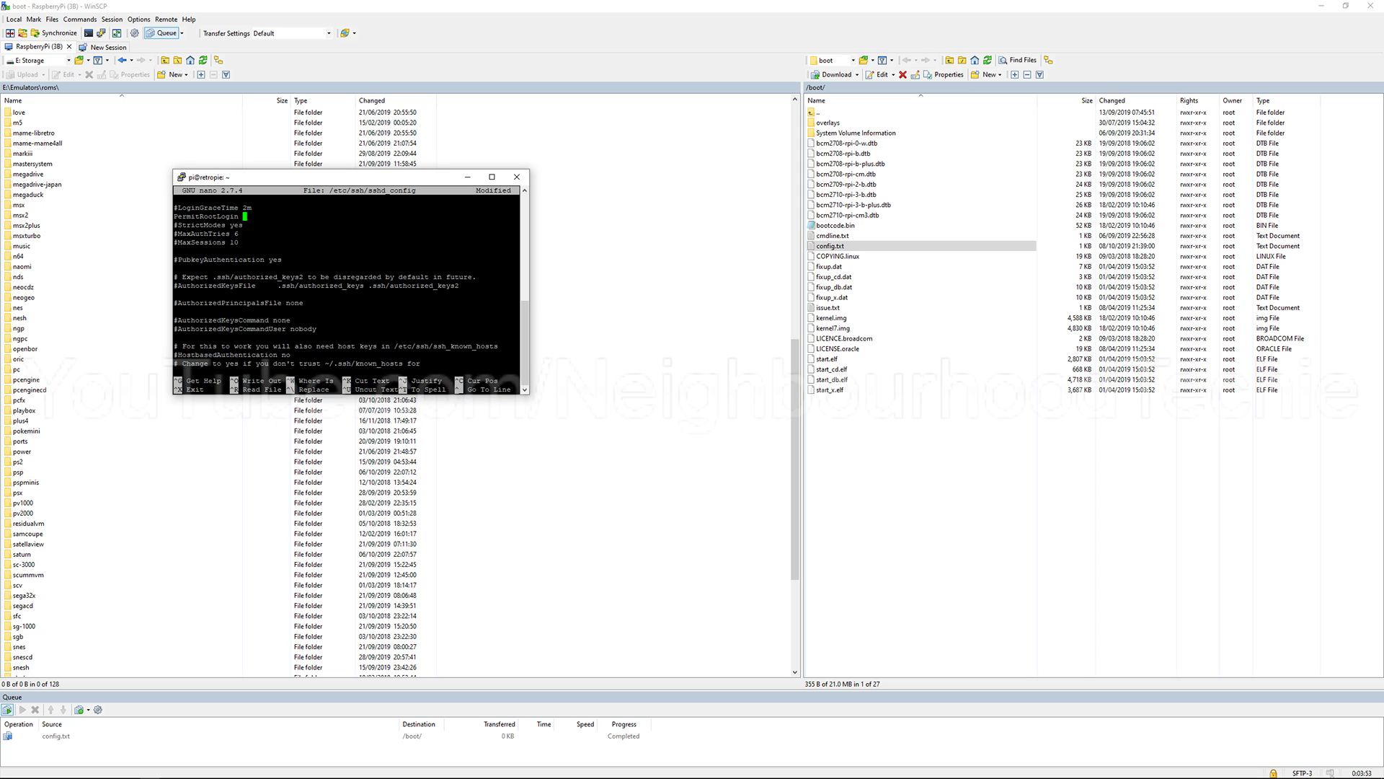
Set PermitRootLogin to yes in the SSH config and save it from nano.
type("yes")
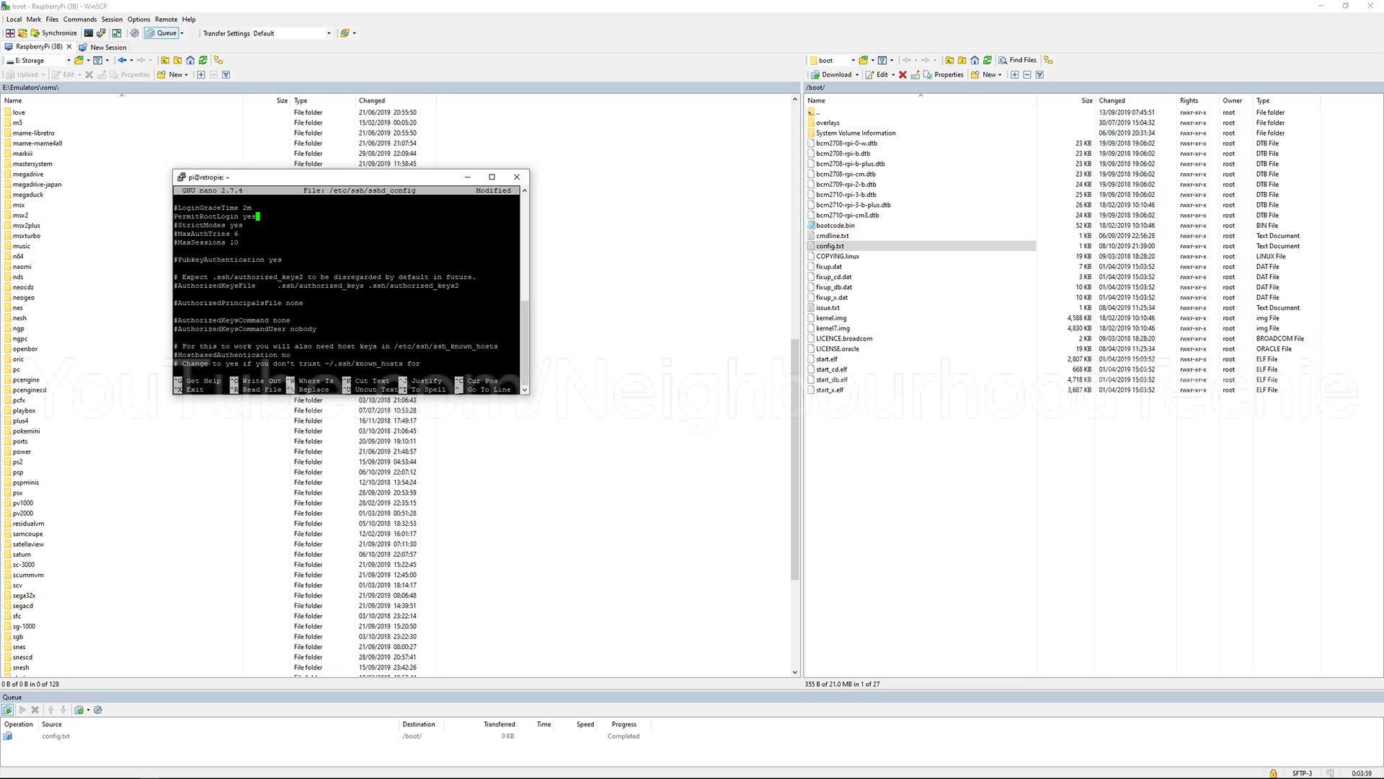
key("ctrl+x")
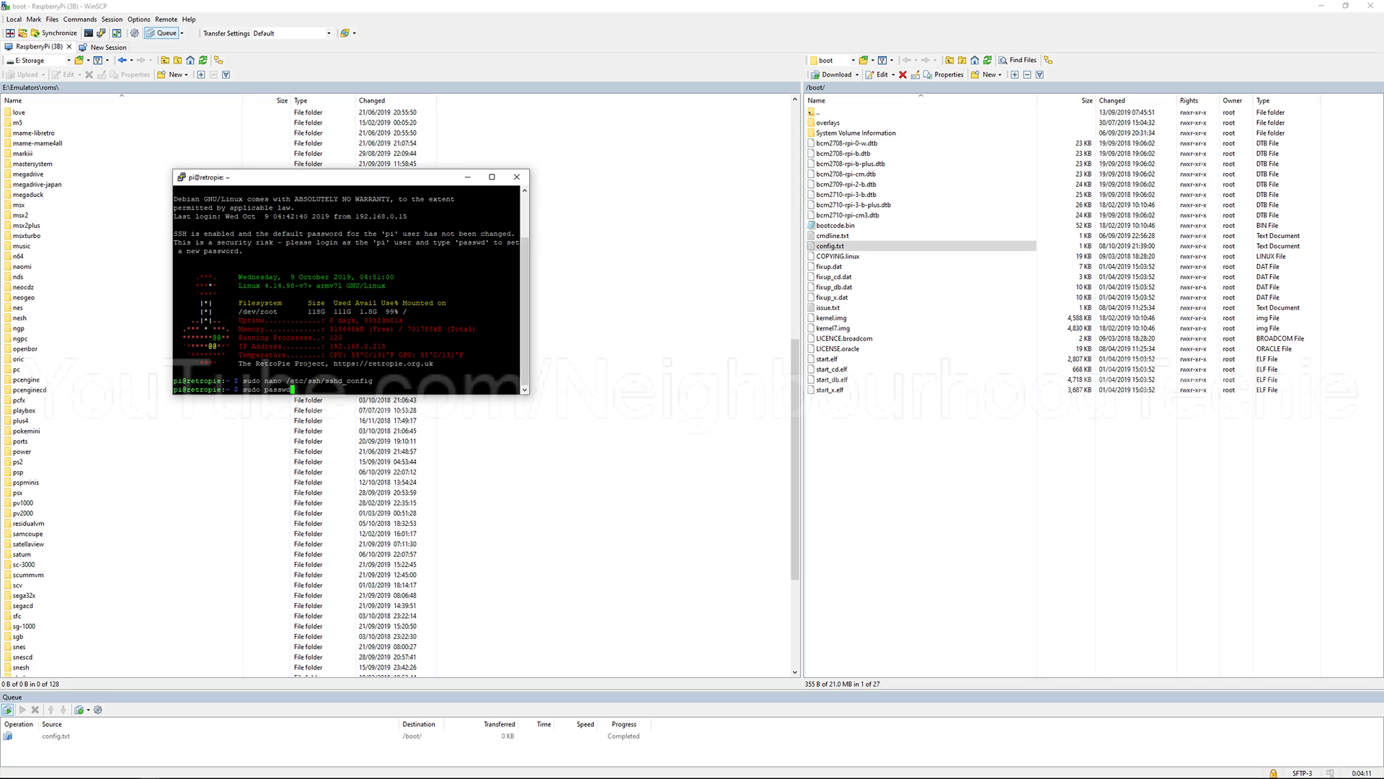
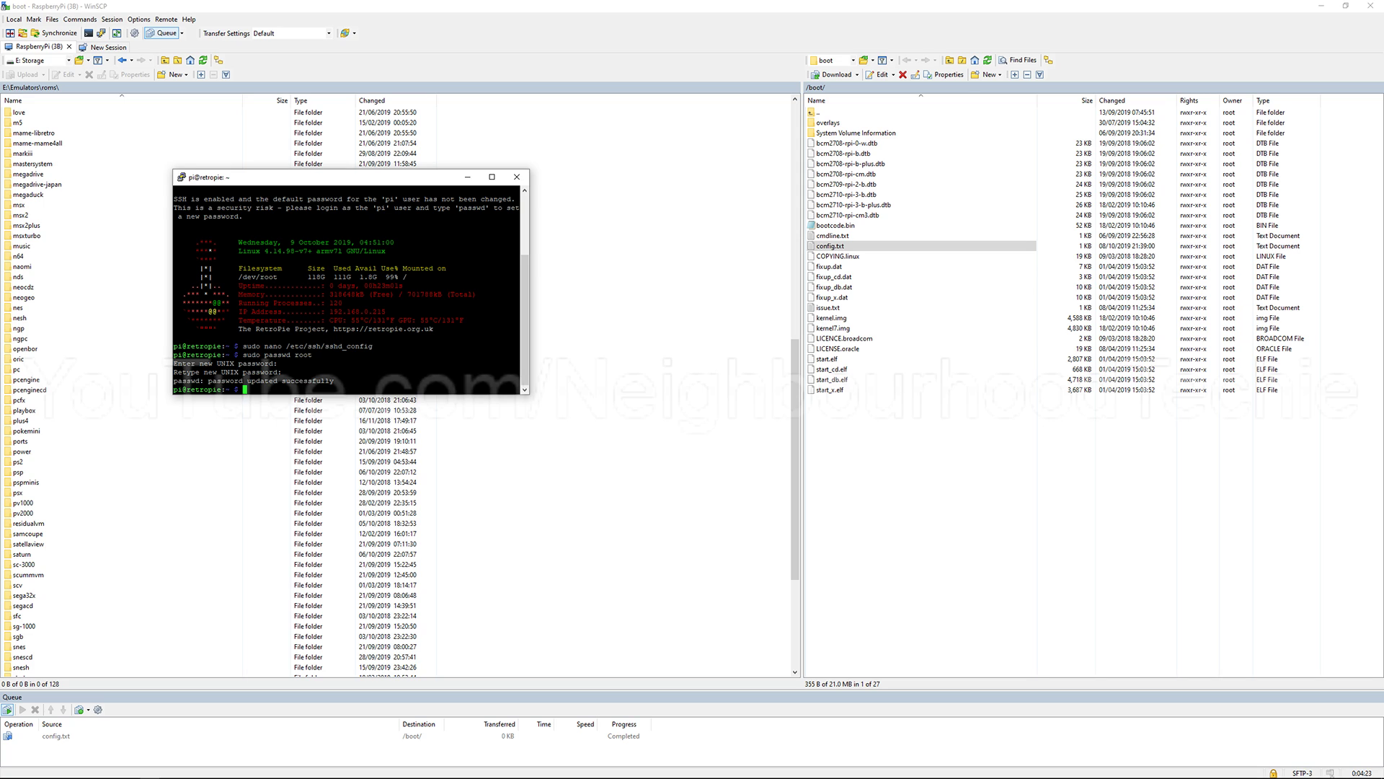
Set a new root password with sudo passwd root, then reboot the Pi.
type("sudo shutdown -r now")
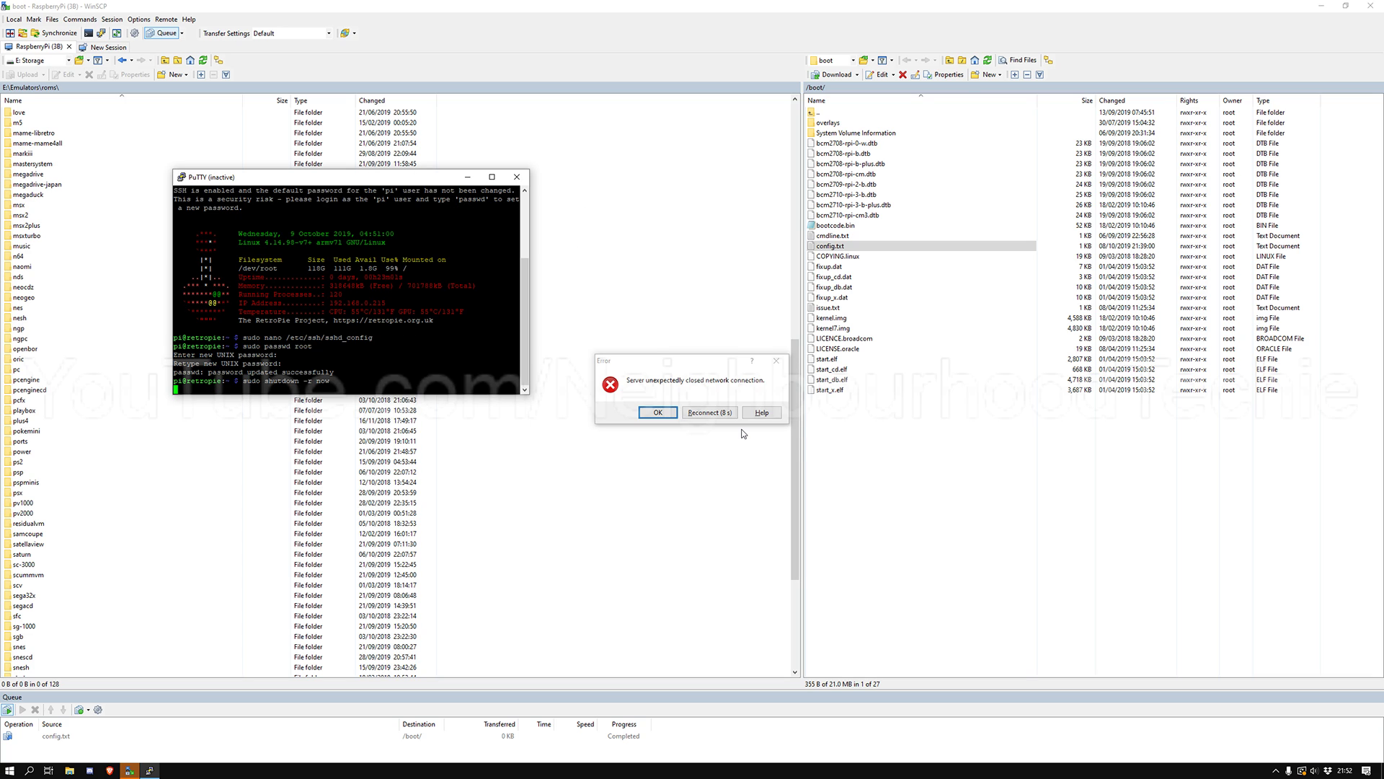
mouse_move(776, 360)
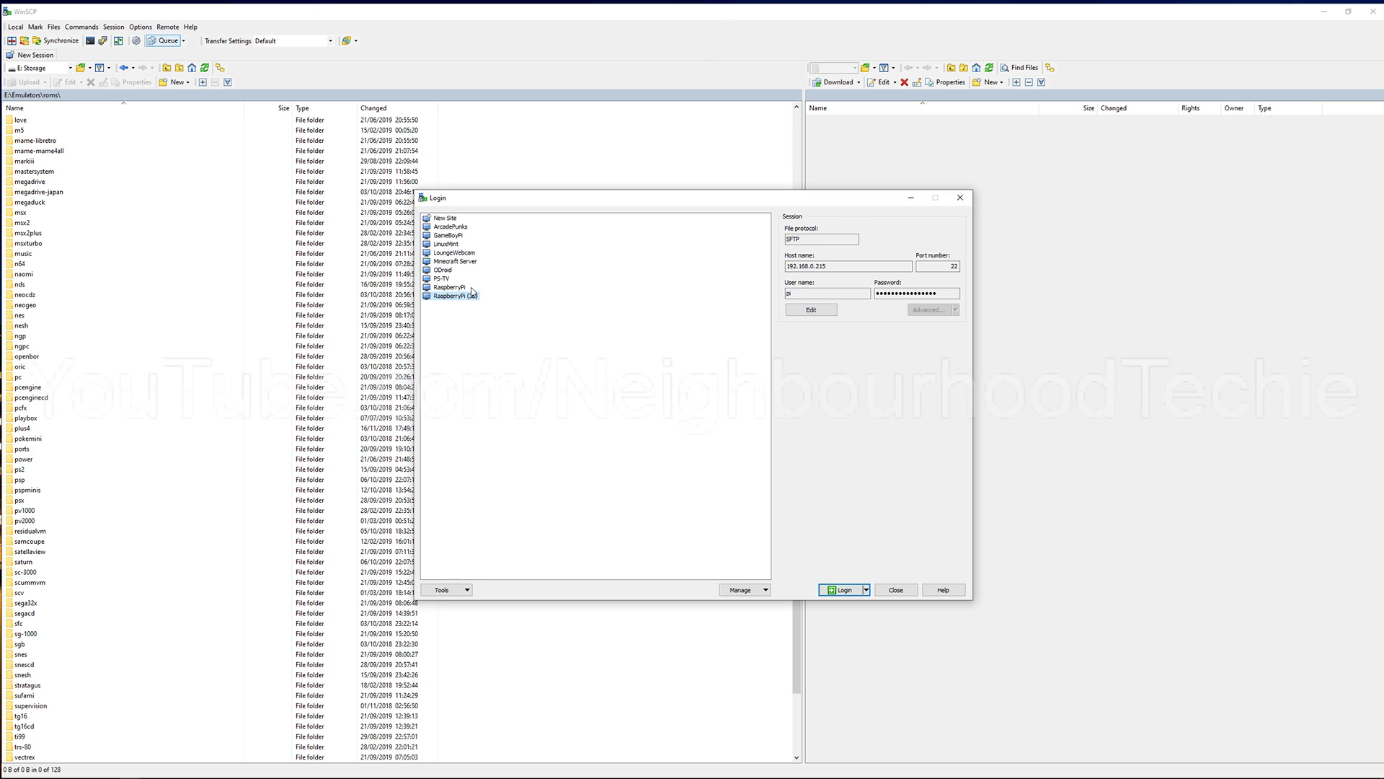
mouse_move(824, 324)
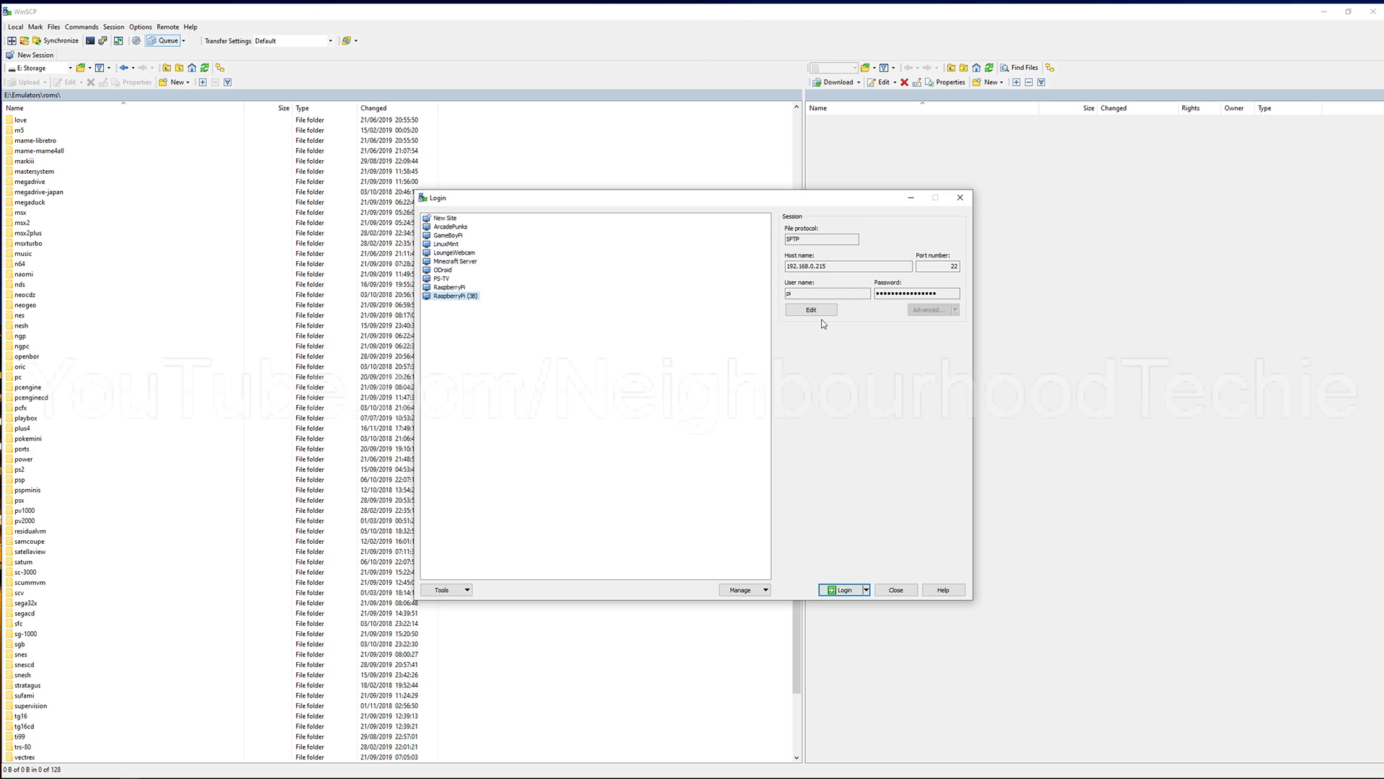
Edit the RaspberryPi (3B) site to log in as root and connect.
left_click(809, 309)
type("root")
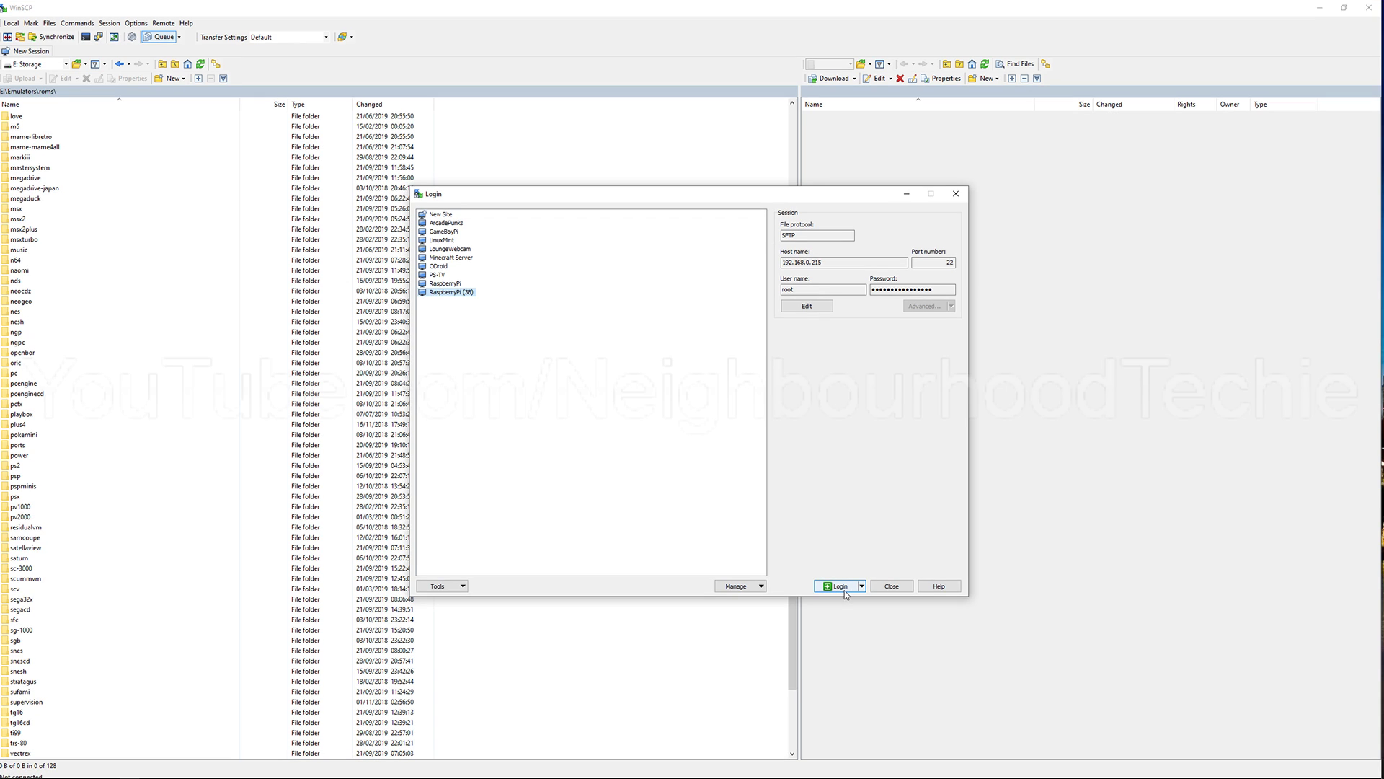
left_click(837, 586)
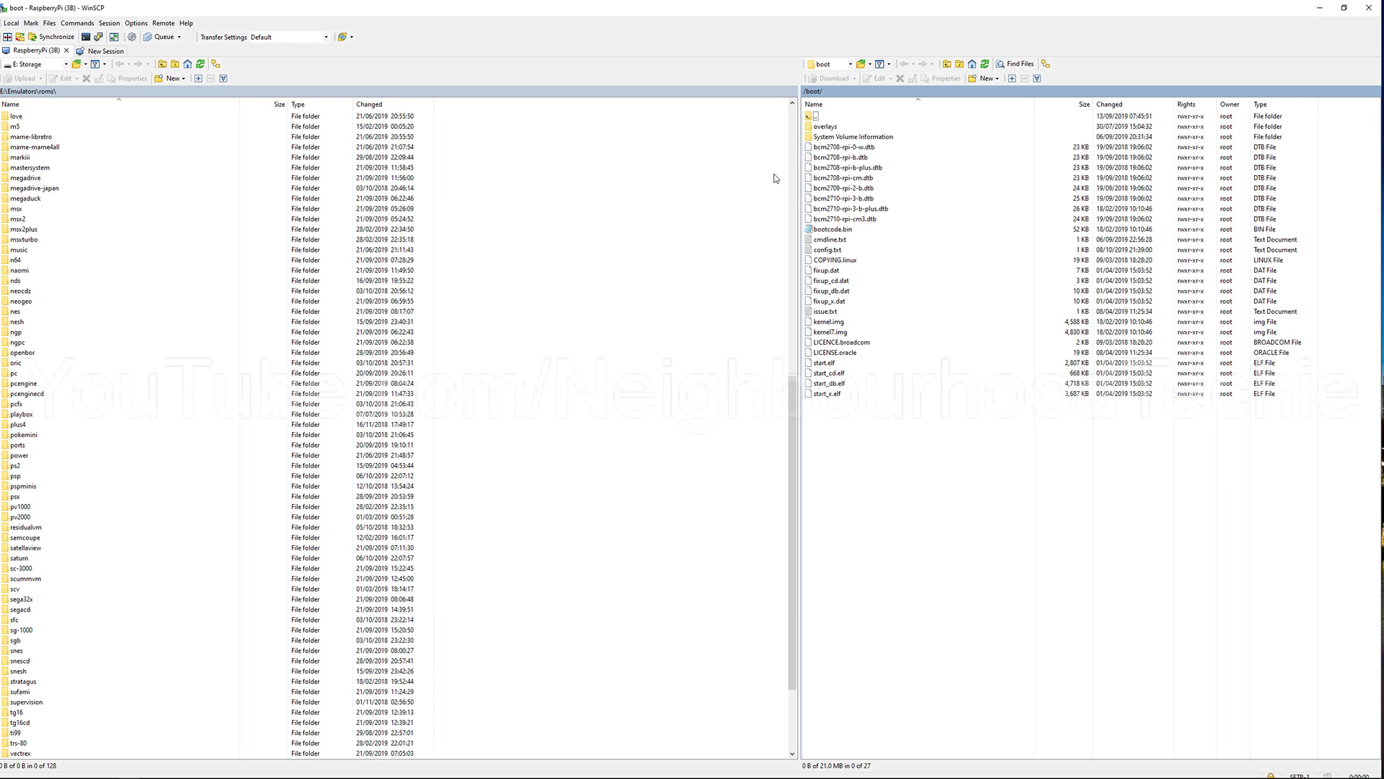
Set arm_freq to 1500 in config.txt, save it to the Pi as root, and close the editor.
double_click(828, 249)
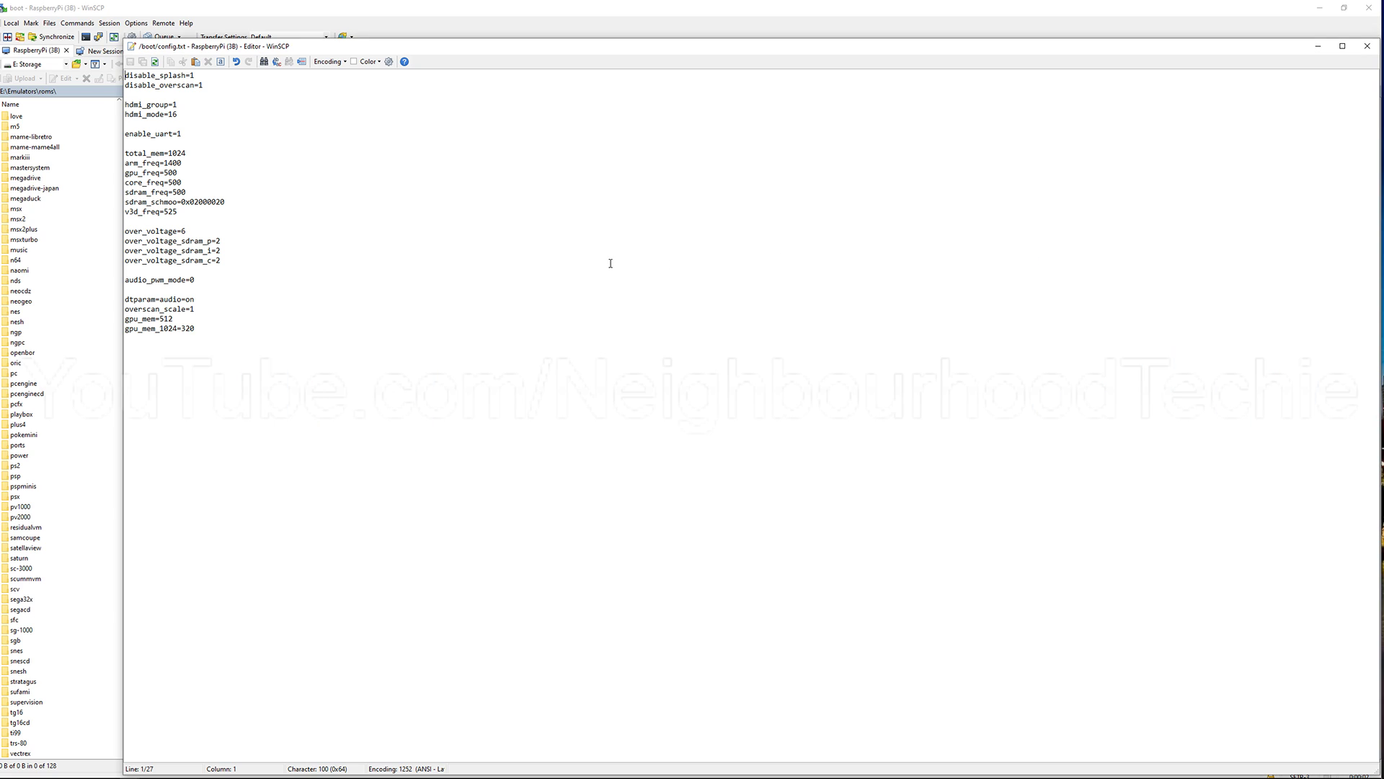
left_click(171, 173)
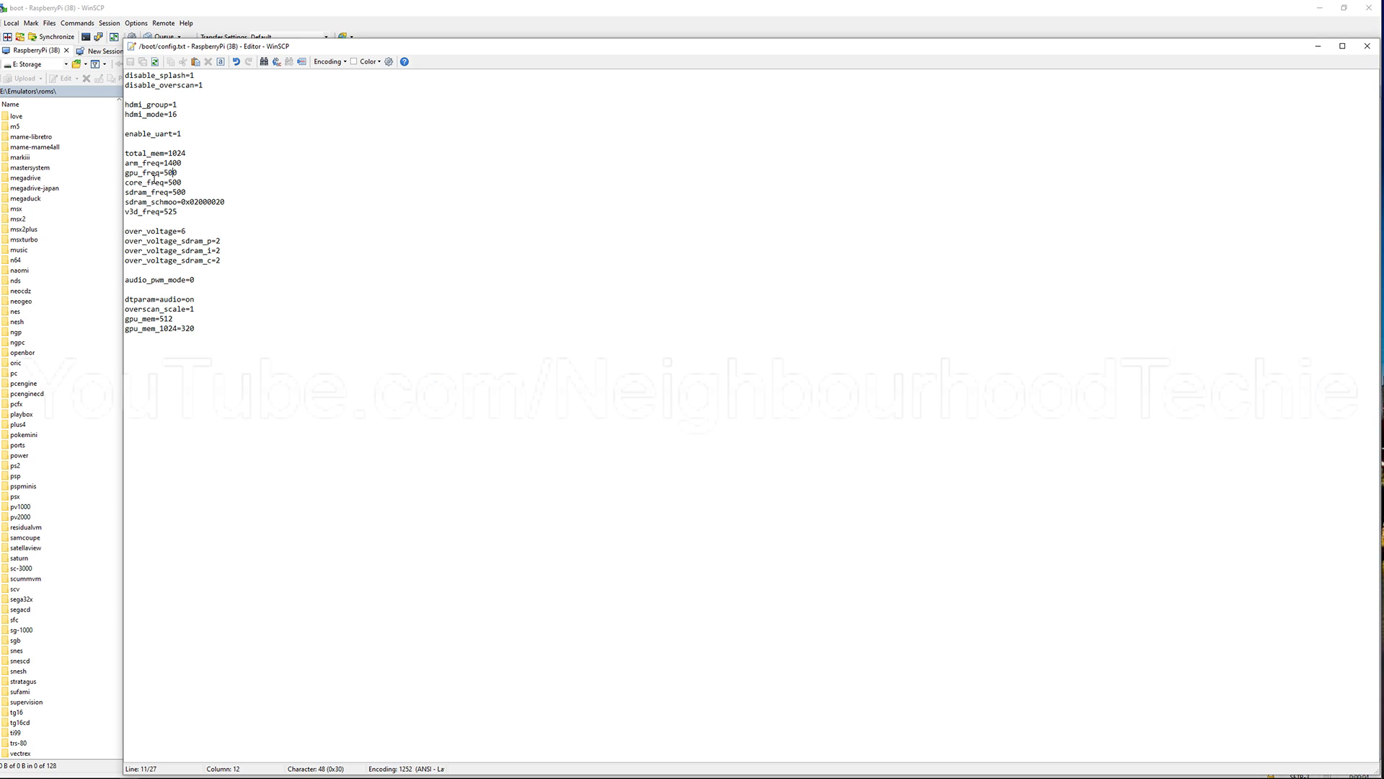
left_click(229, 288)
type("5")
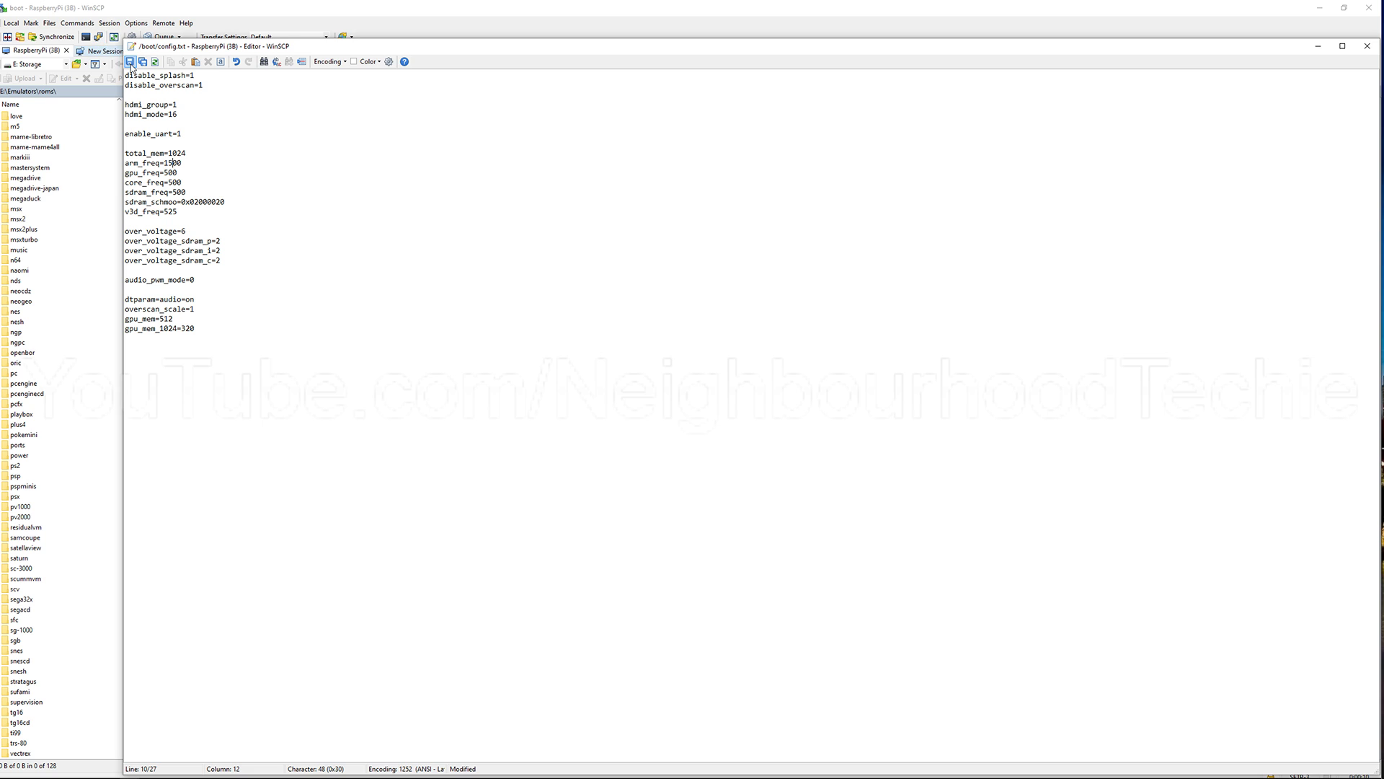
left_click(130, 61)
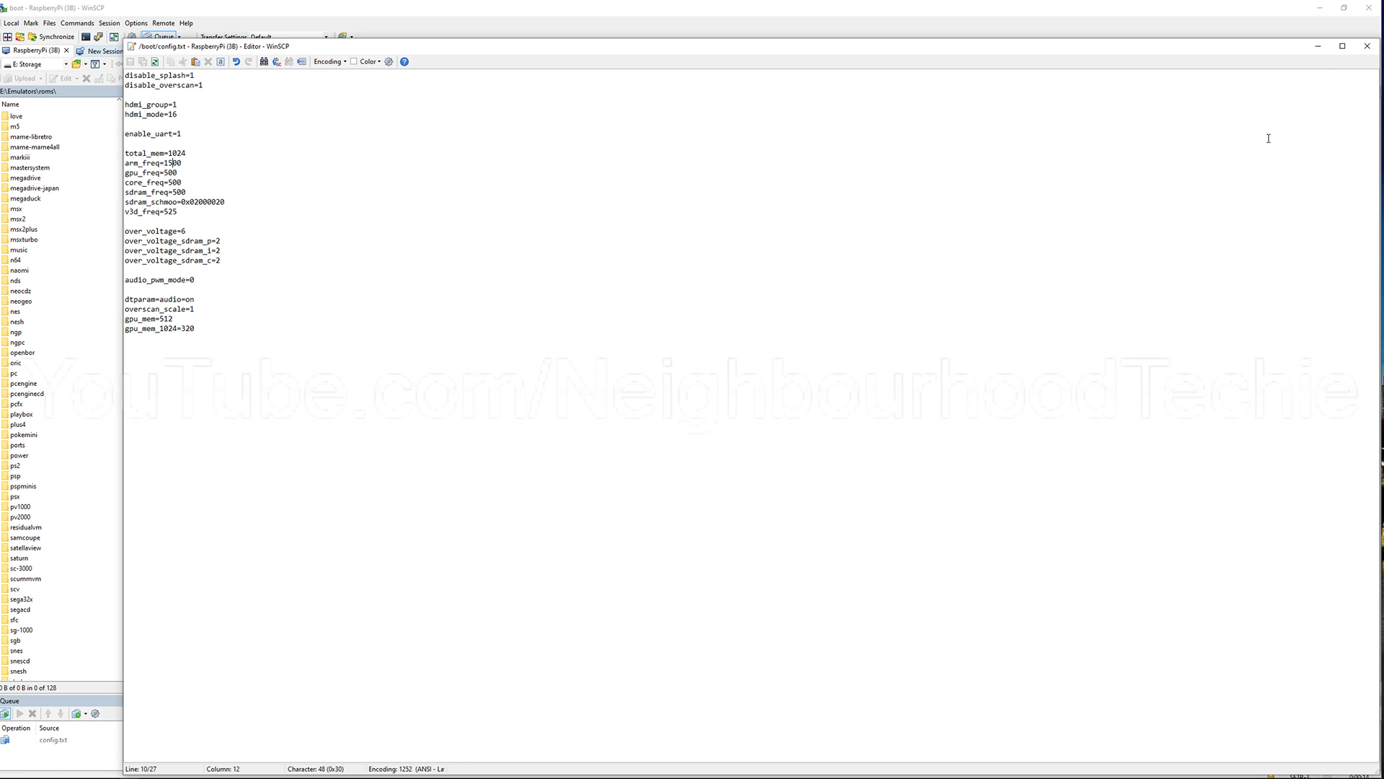
left_click(1367, 46)
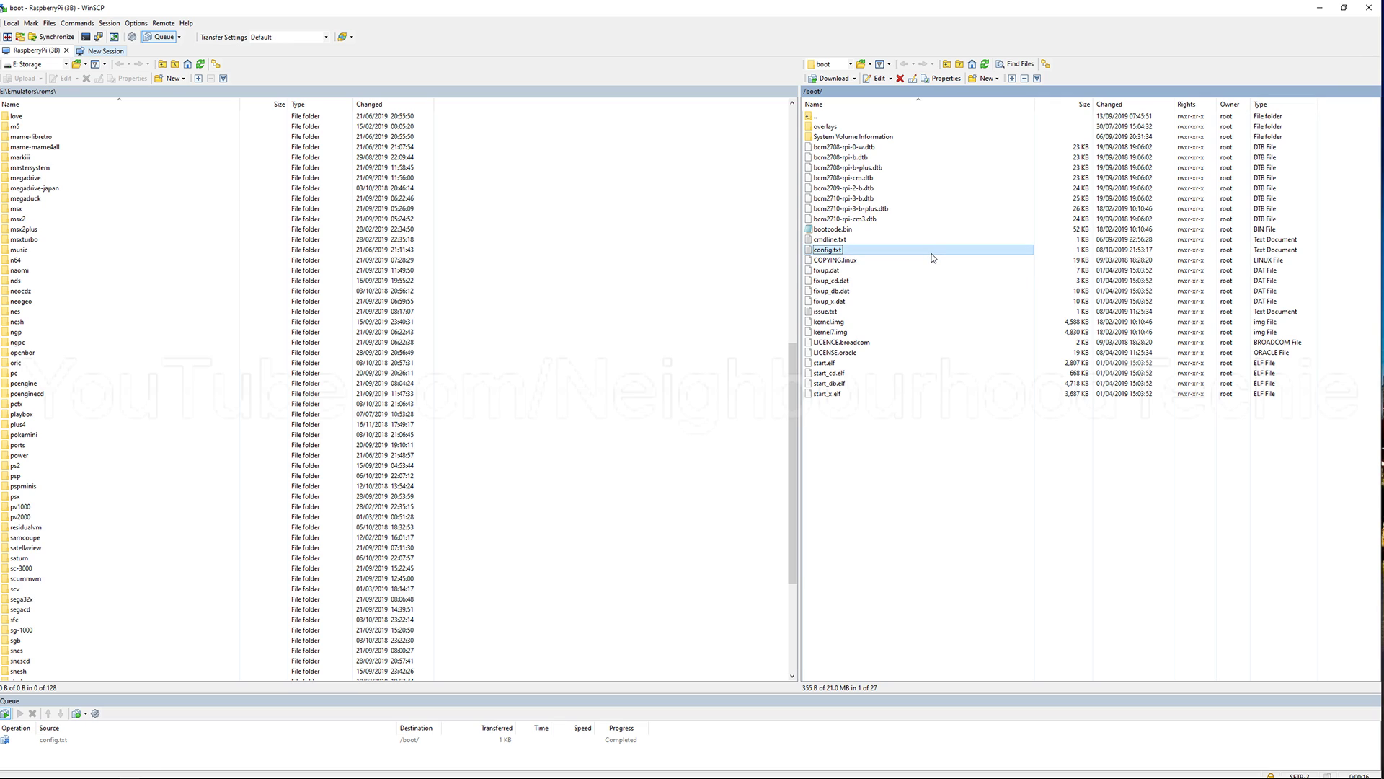
Restore arm_freq to 1400 in config.txt, save it again, and close the editor.
double_click(826, 250)
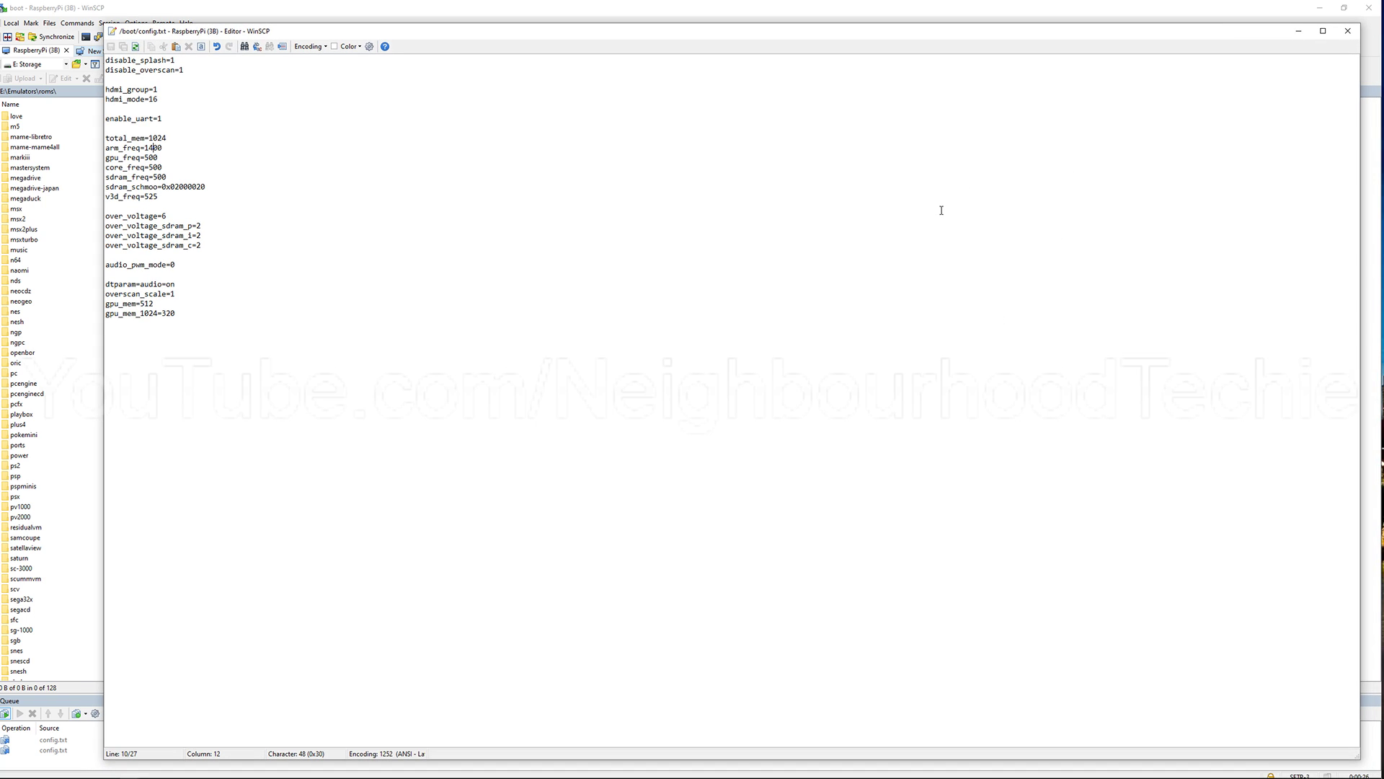
left_click(1347, 30)
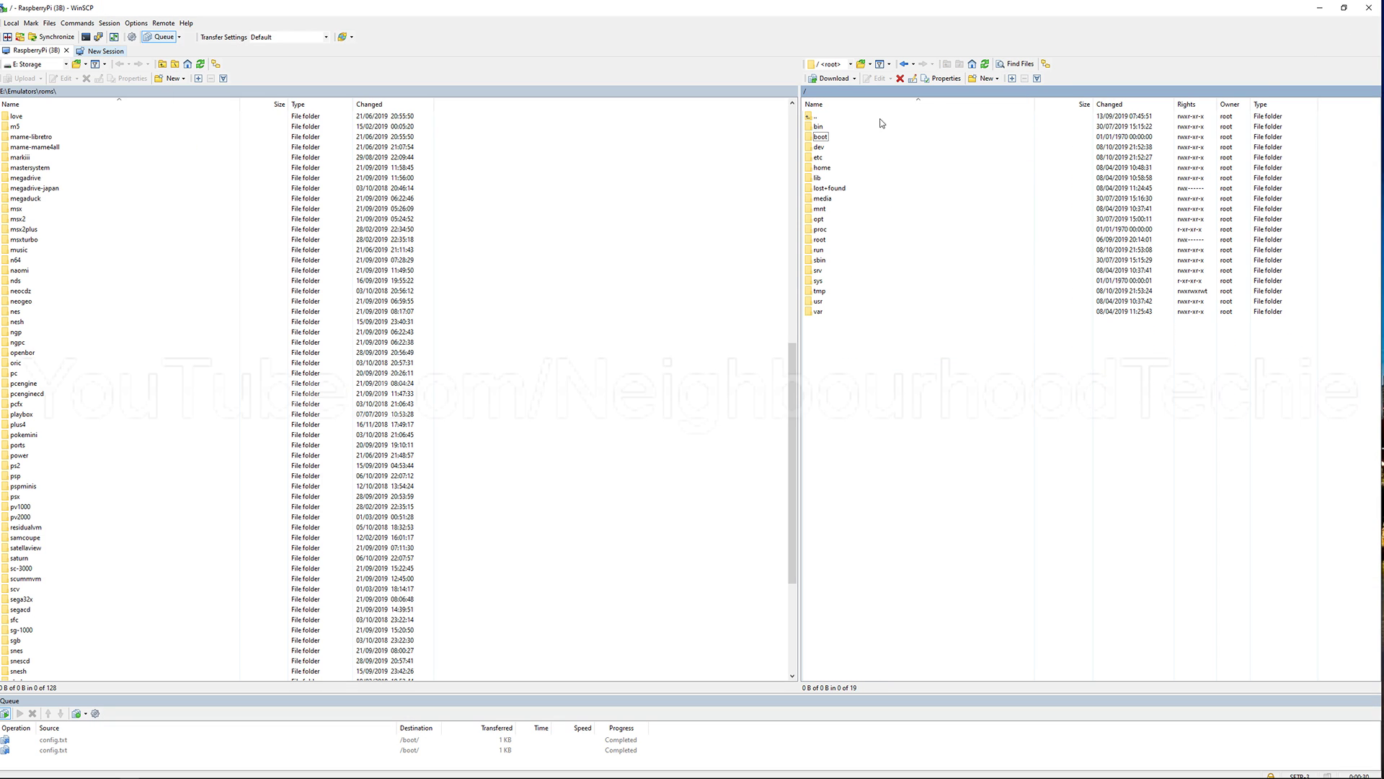
left_click(816, 302)
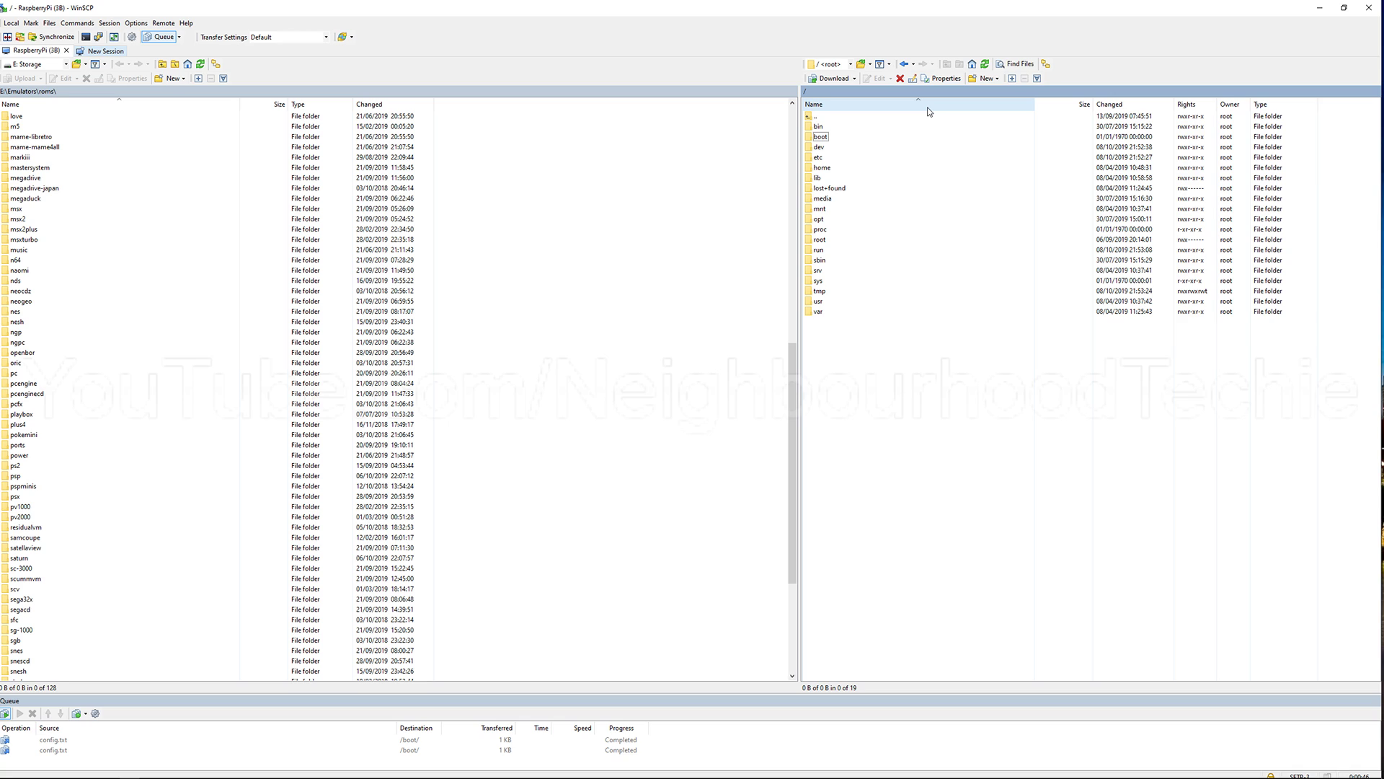
mouse_move(927, 104)
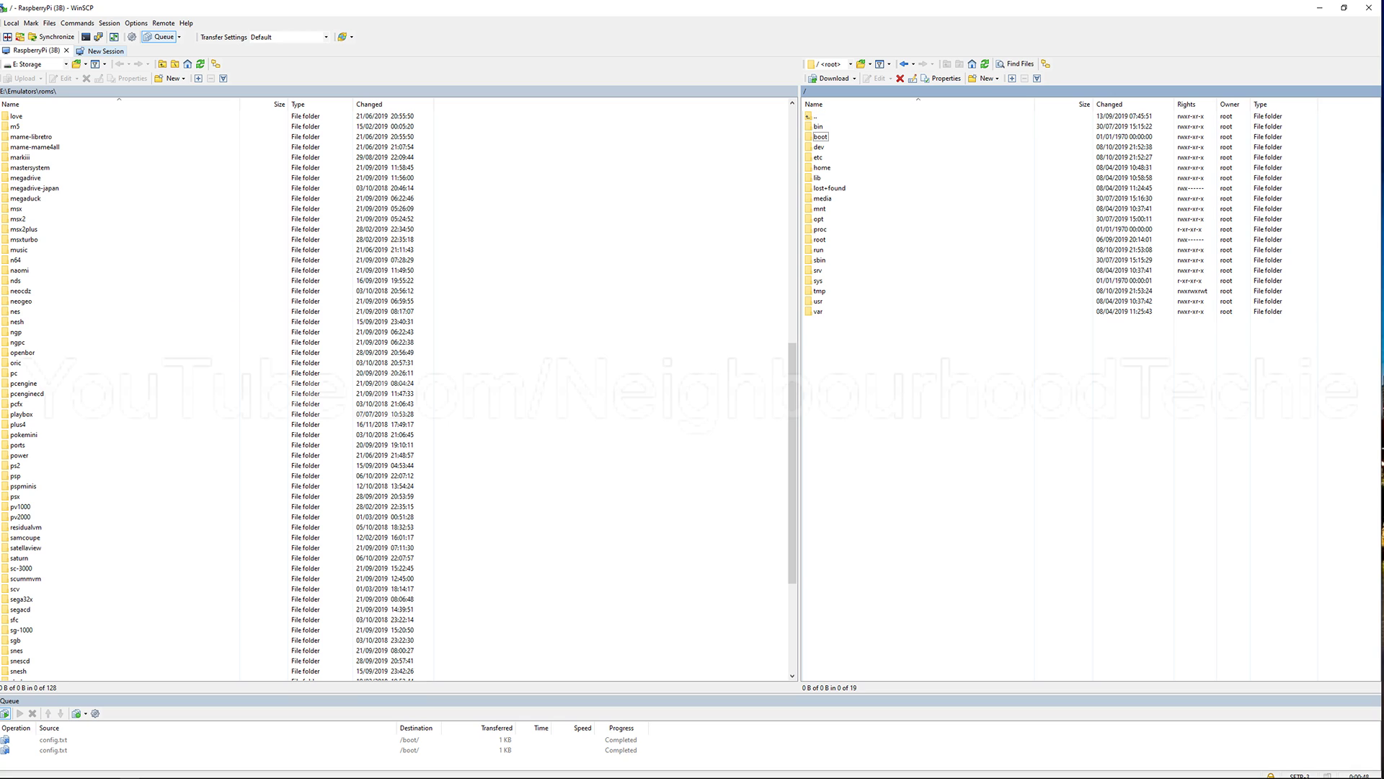